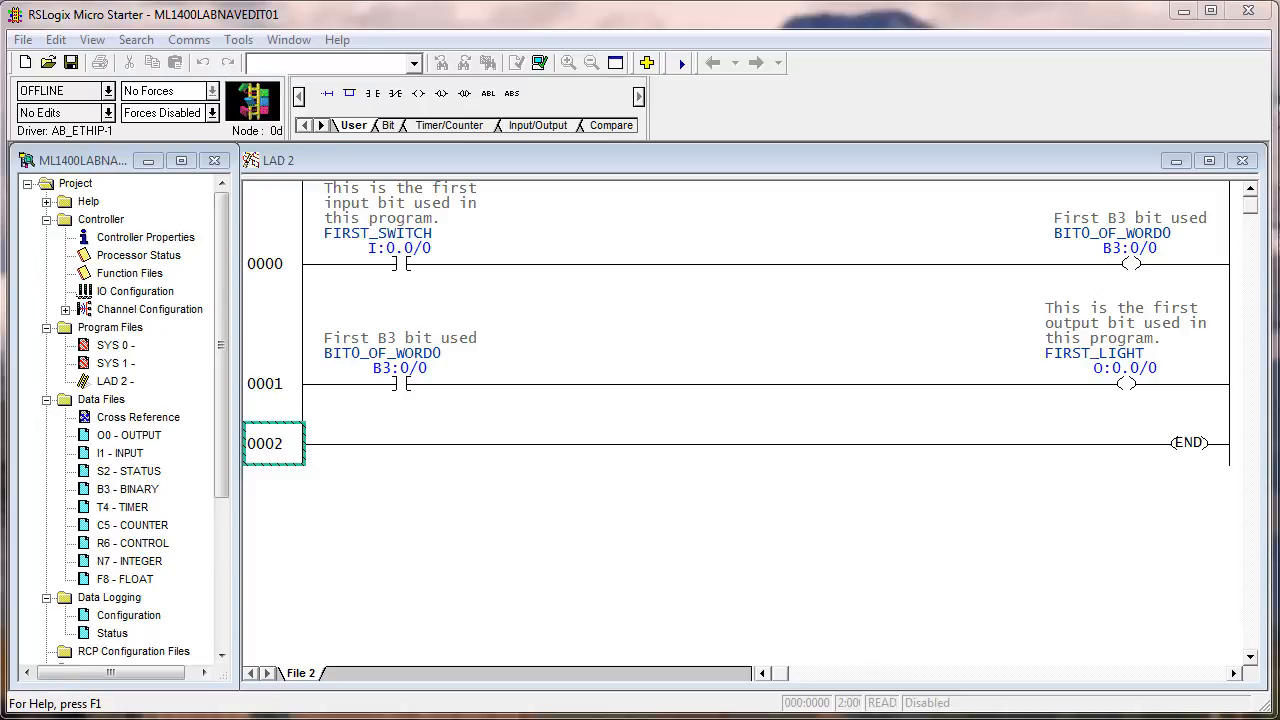
mouse_move(140, 556)
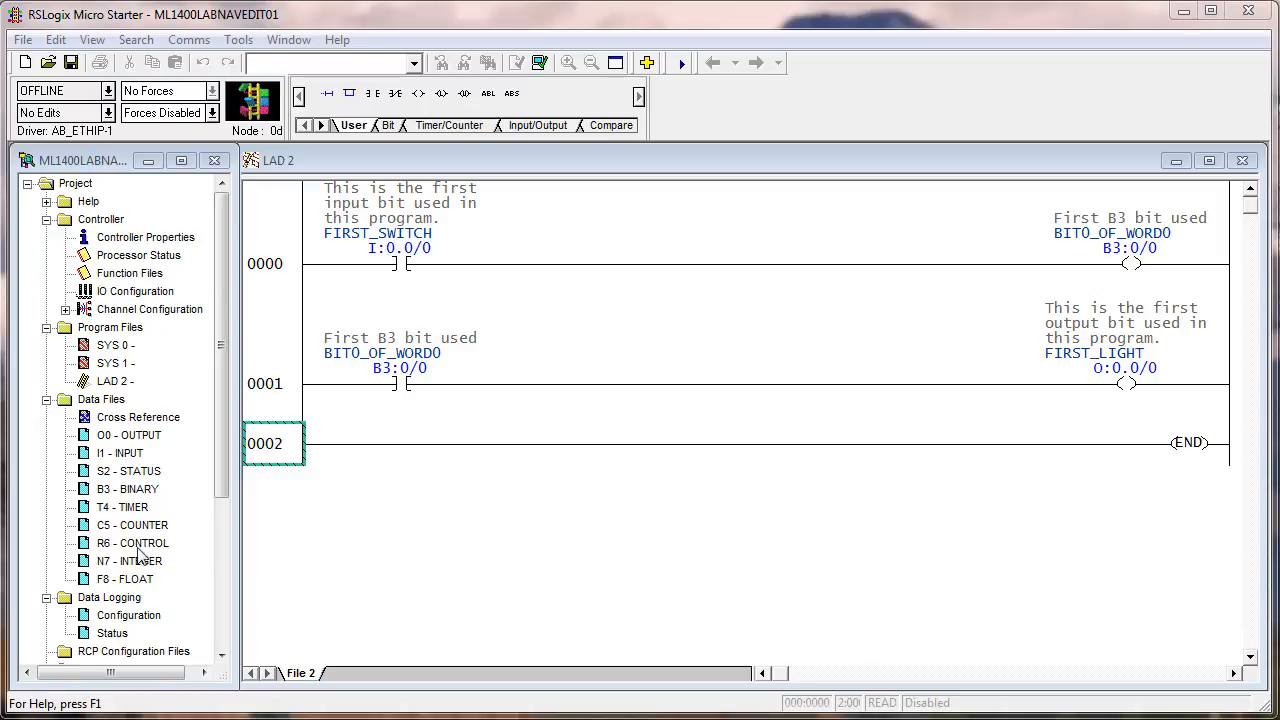
mouse_move(136, 500)
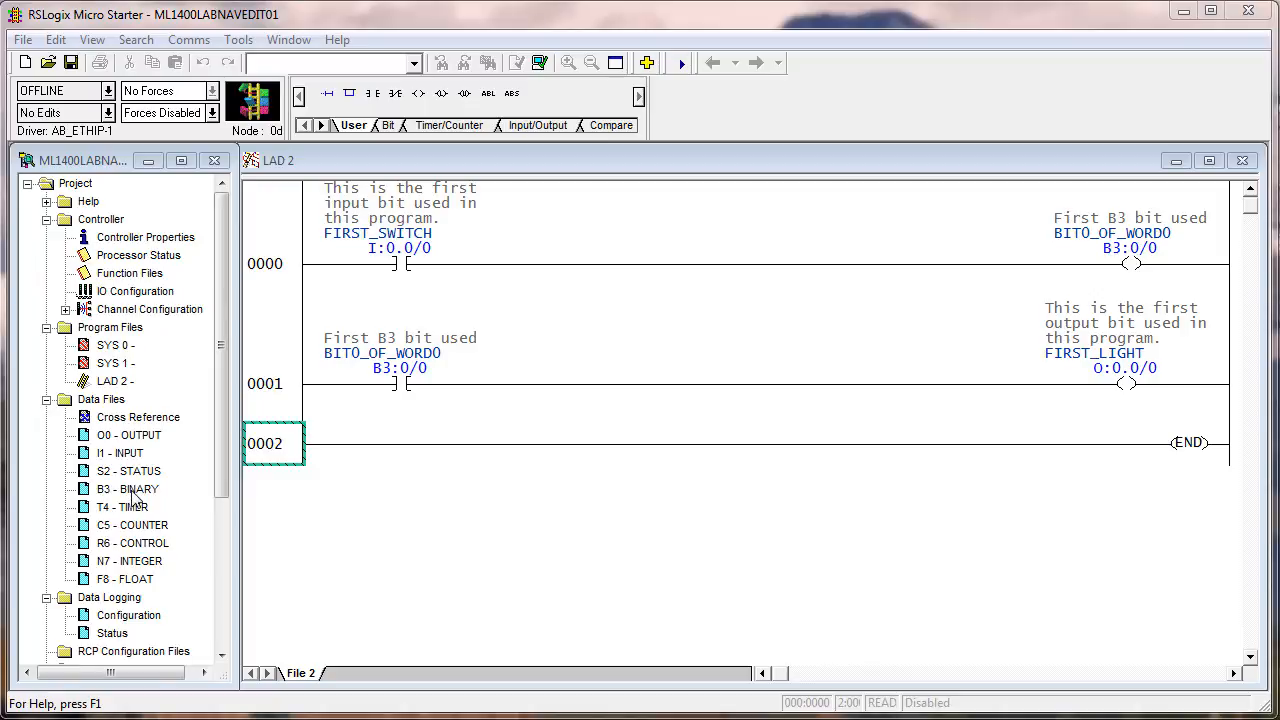
Open the B3 BINARY data file showing bit B3:0/0 with symbol BIT0_OF_WORD0
double_click(128, 488)
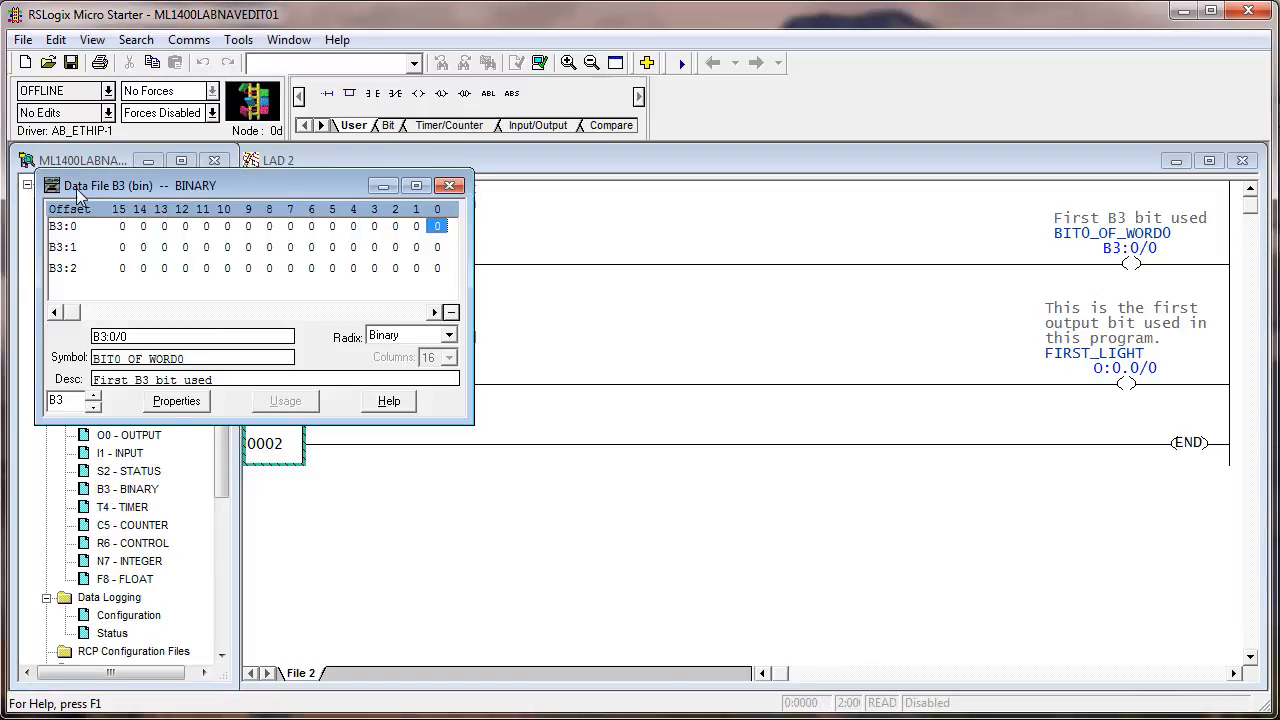
click(52, 184)
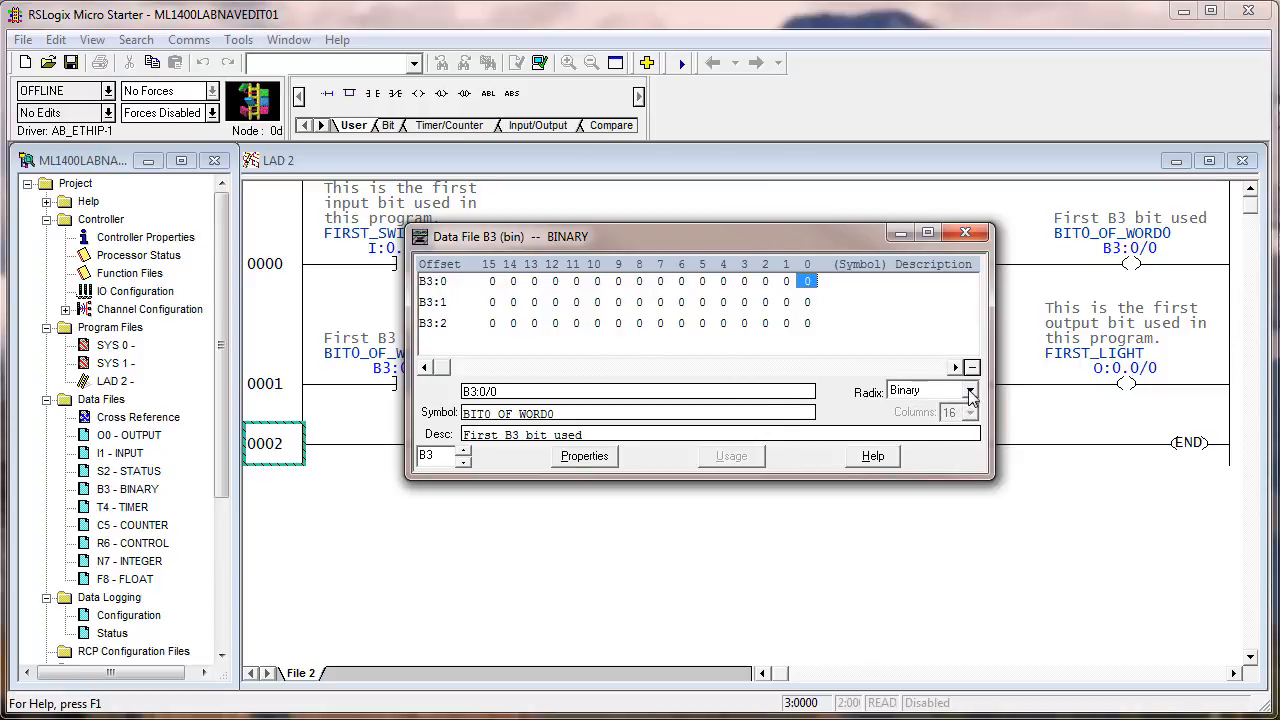
Show B3 in decimal and store 1000, 2000 and 3000 in words B3:0, B3:1 and B3:2
click(968, 390)
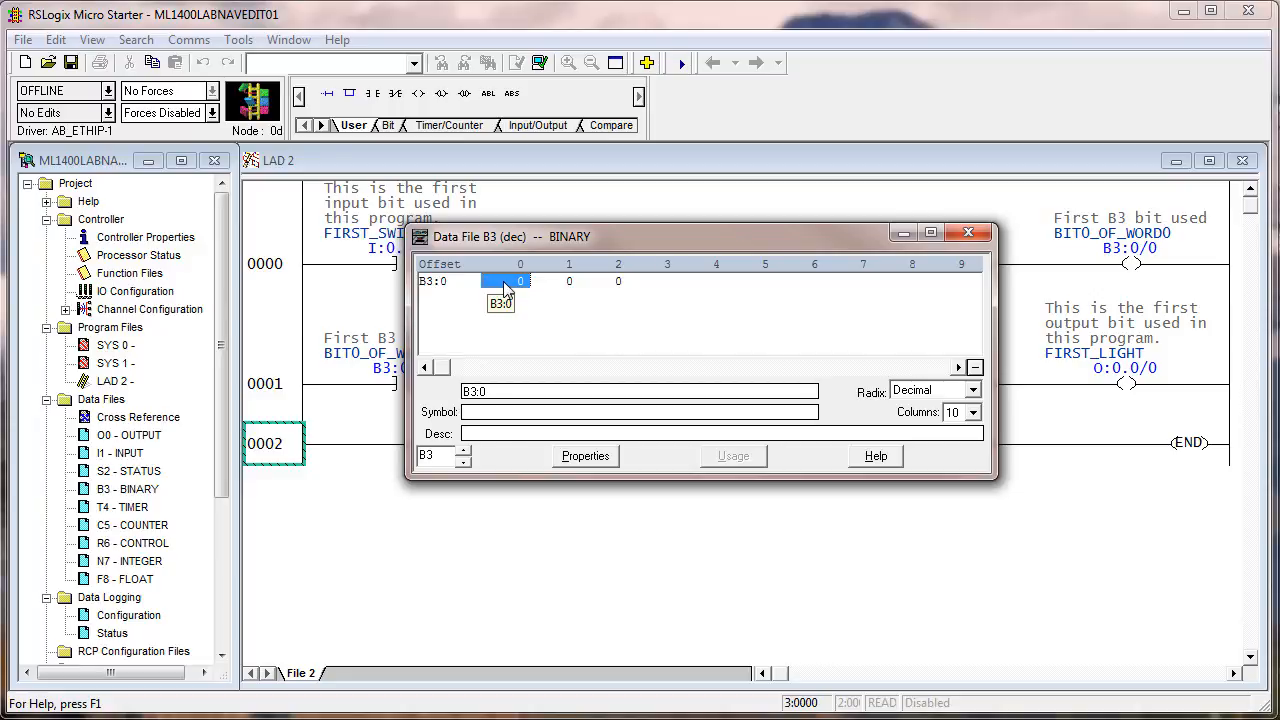
text(1000)
click(568, 280)
text(2000)
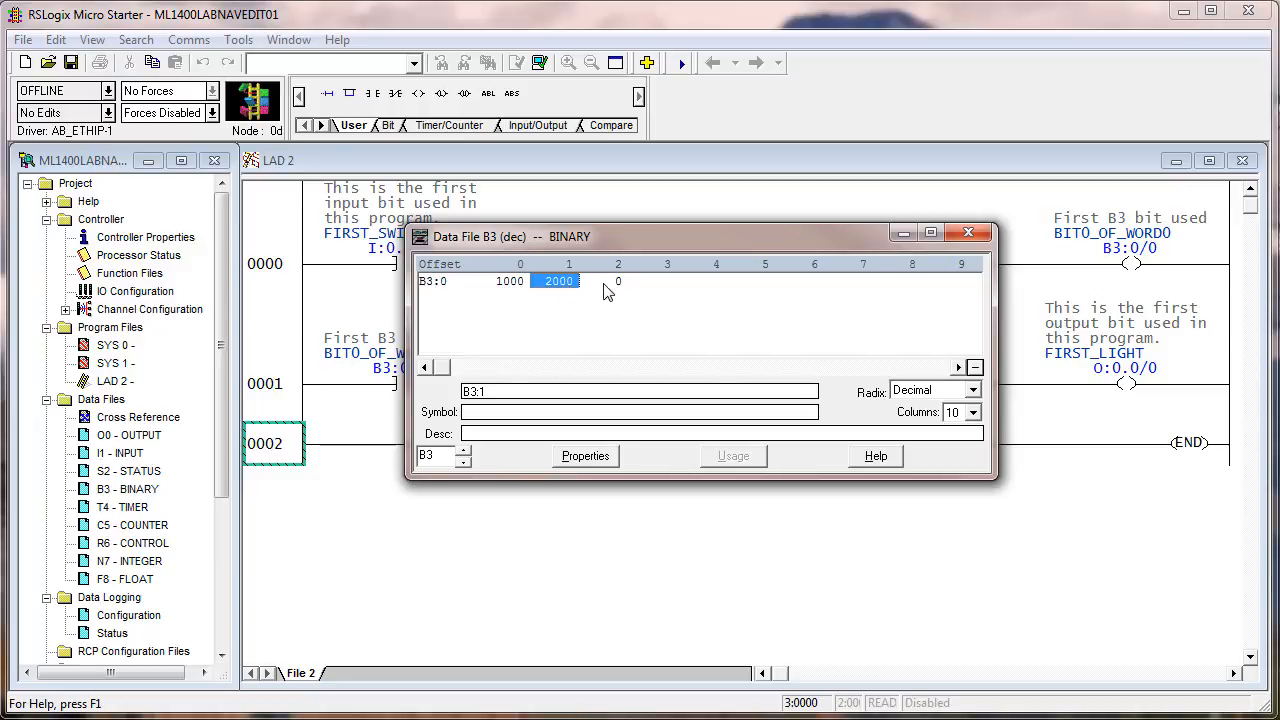
click(616, 280)
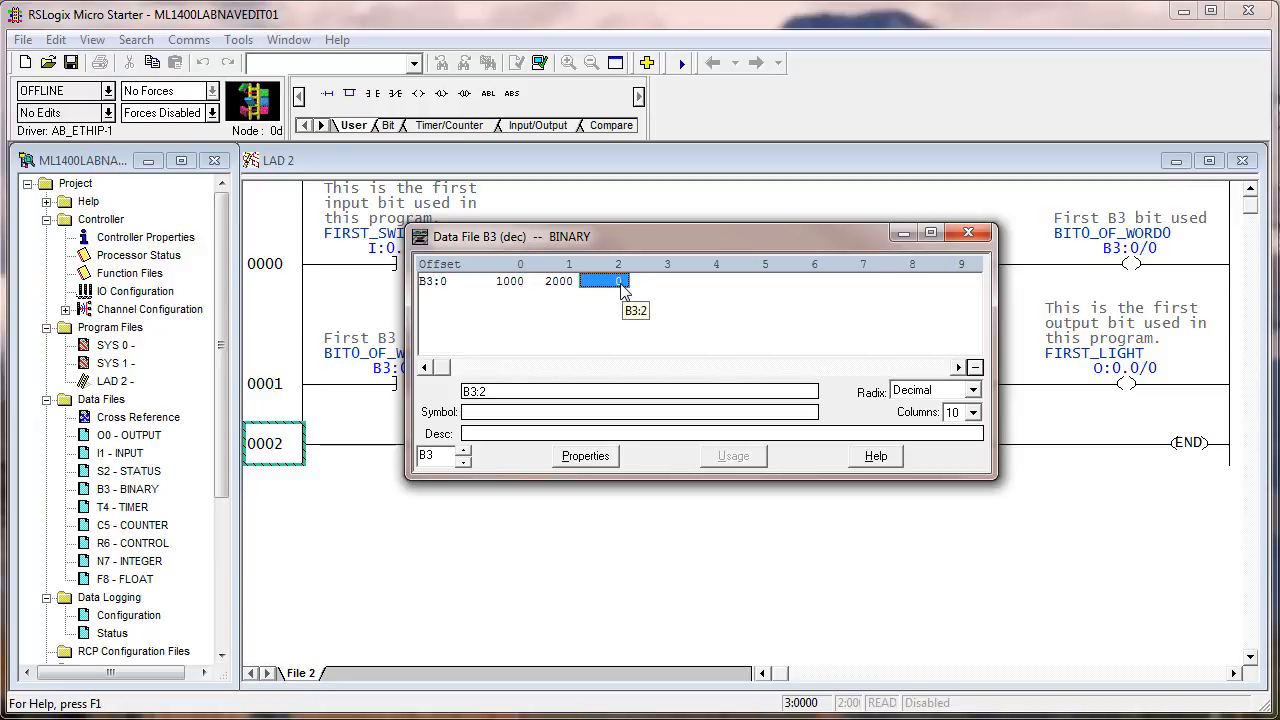
text(3000)
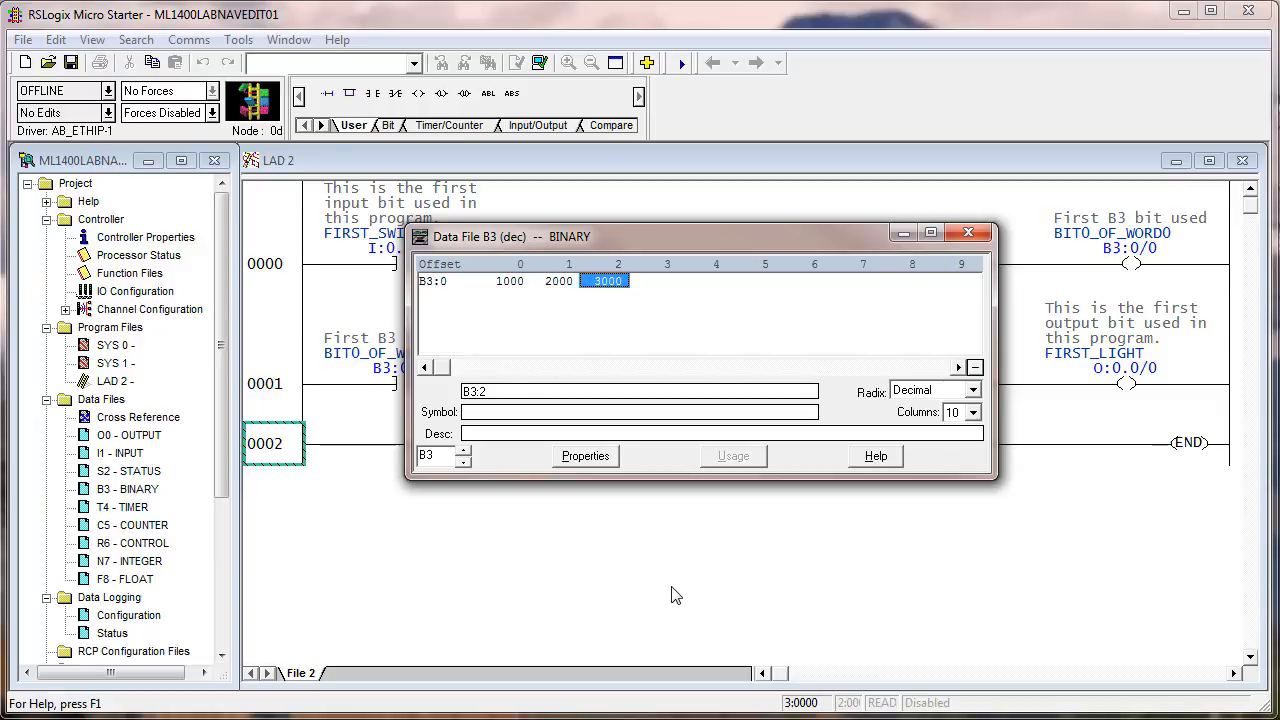
mouse_move(652, 576)
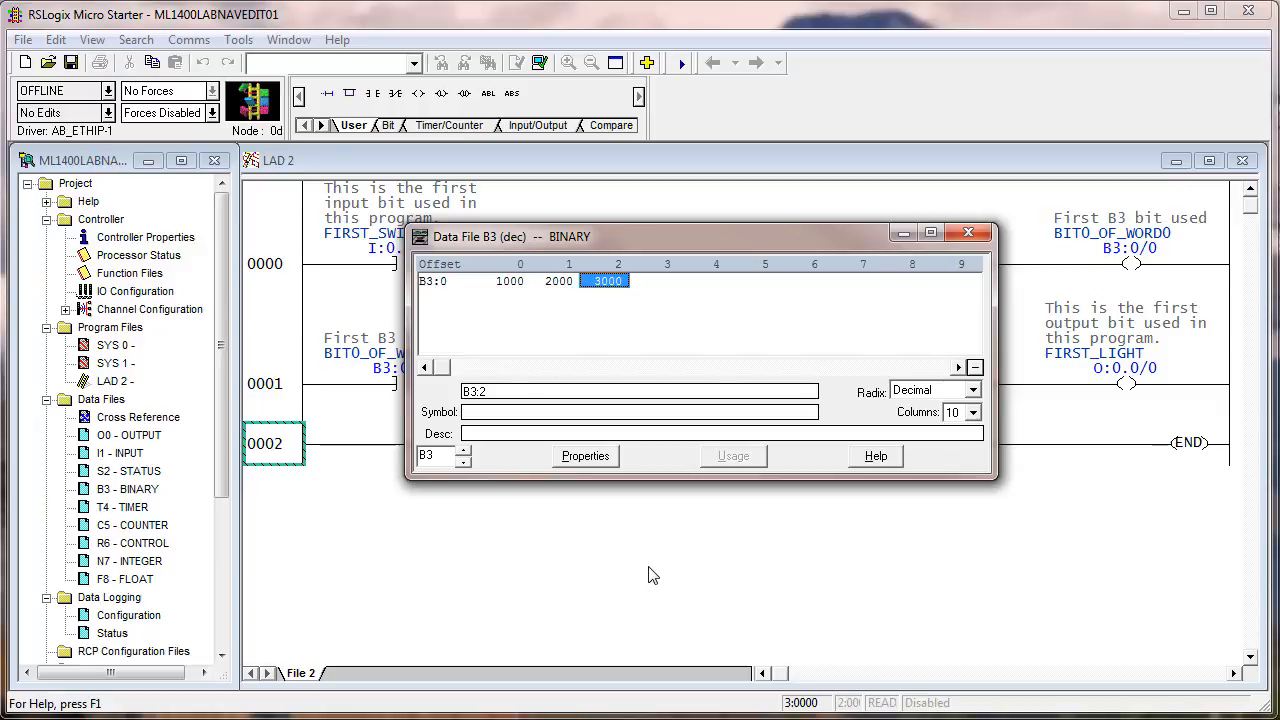
mouse_move(650, 562)
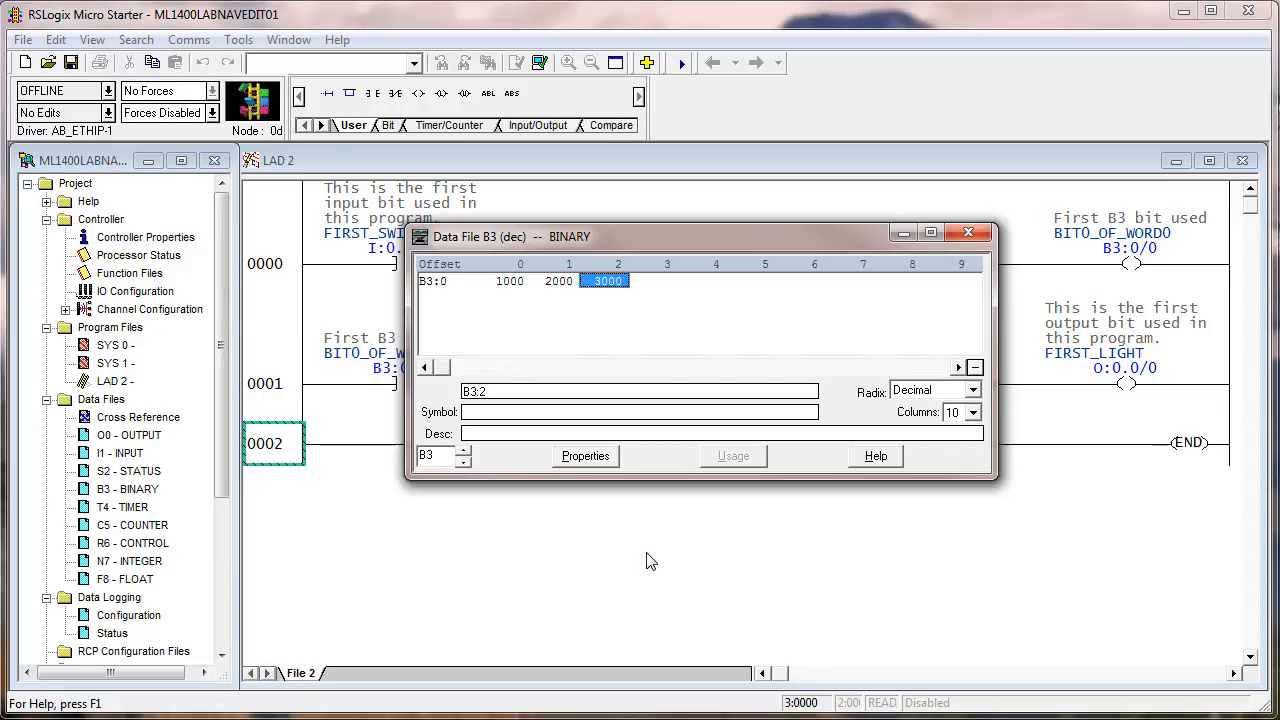
mouse_move(646, 568)
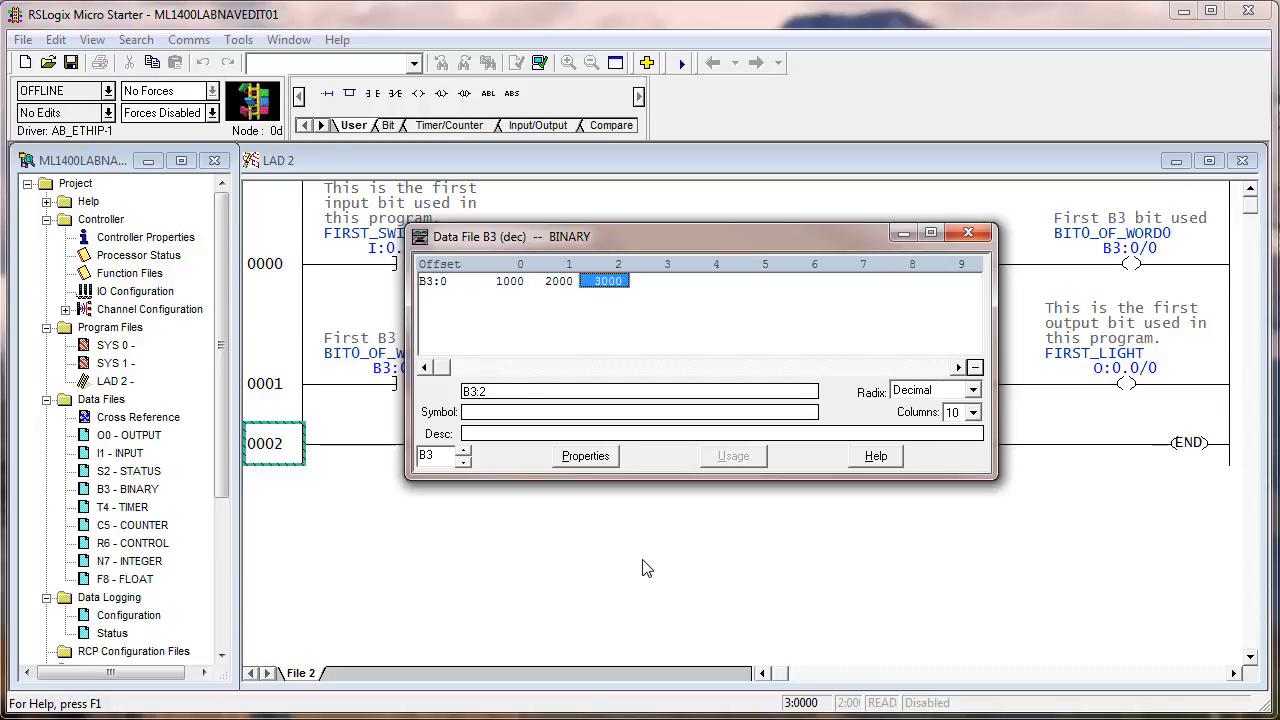
mouse_move(644, 568)
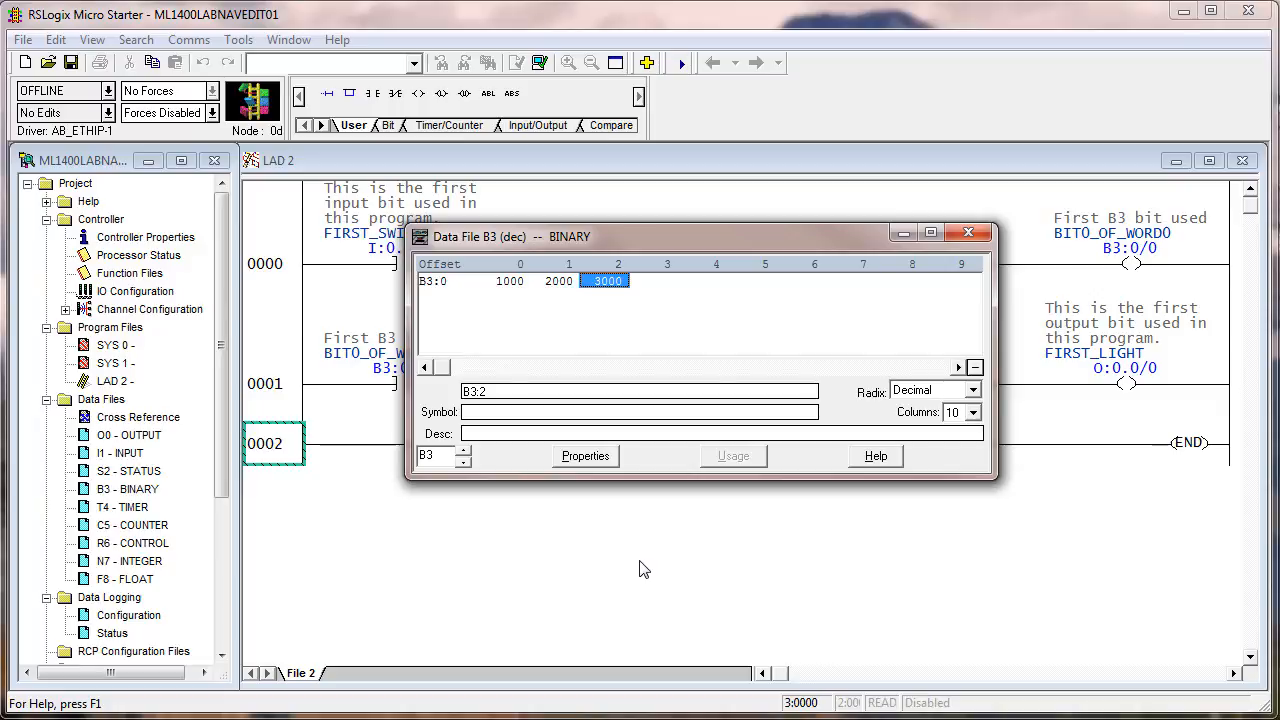
mouse_move(450, 318)
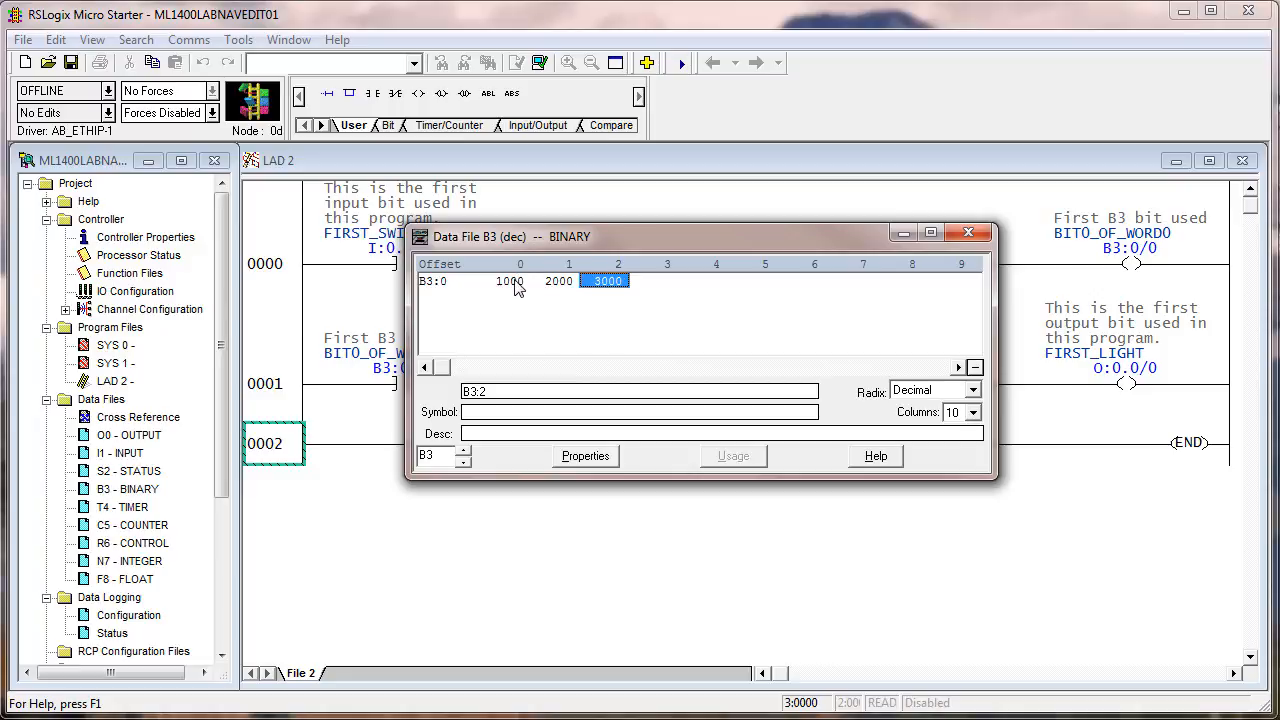
mouse_move(910, 398)
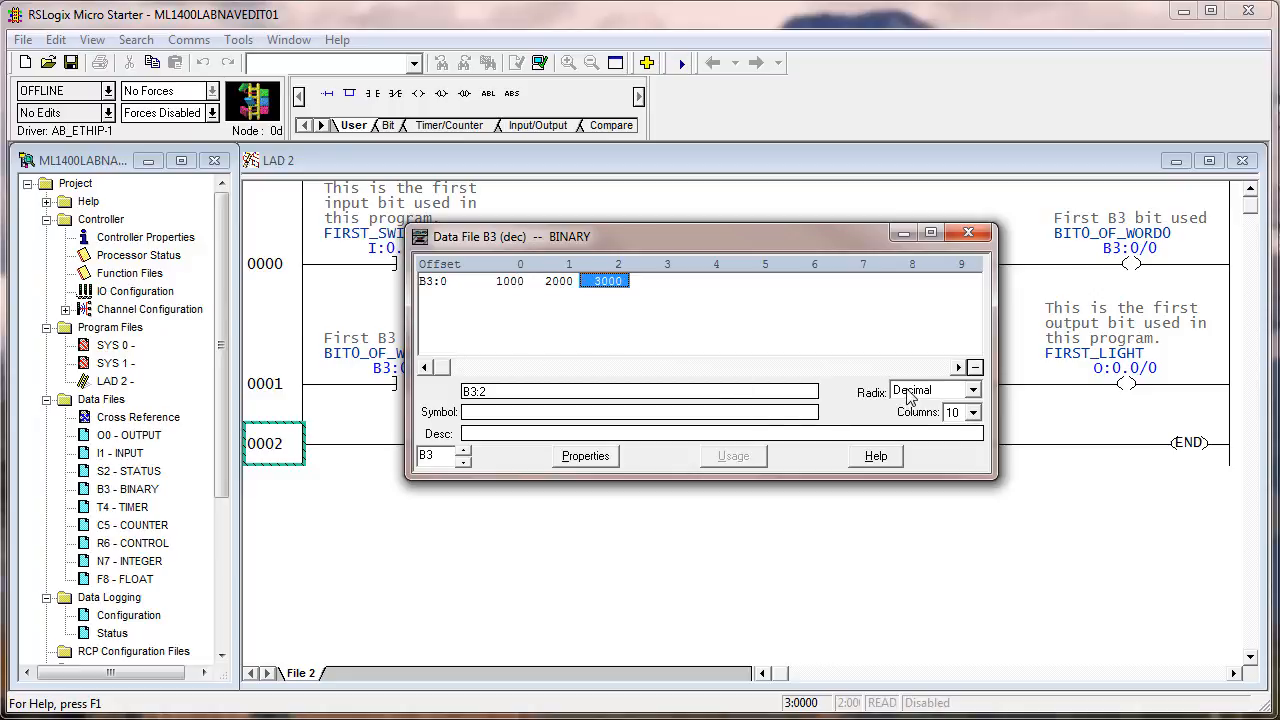
Switch the B3 radix to Binary to see the bit patterns of 1000, 2000 and 3000
click(976, 390)
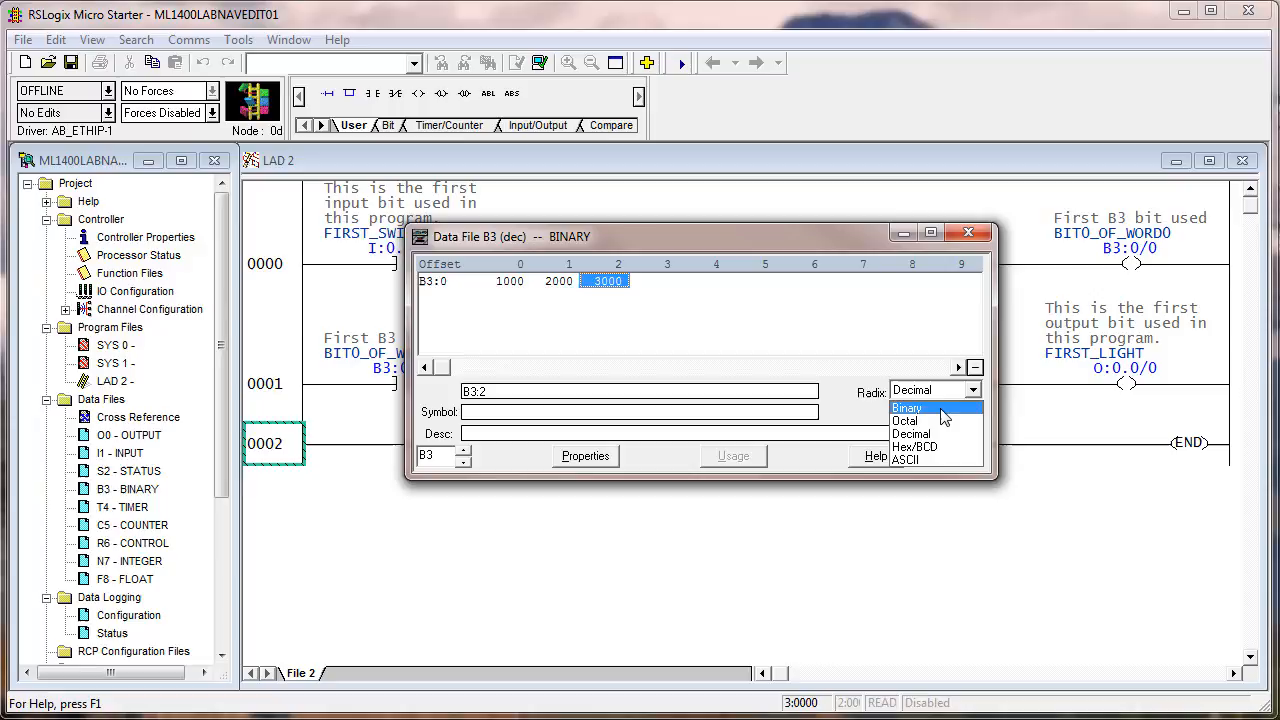
click(908, 408)
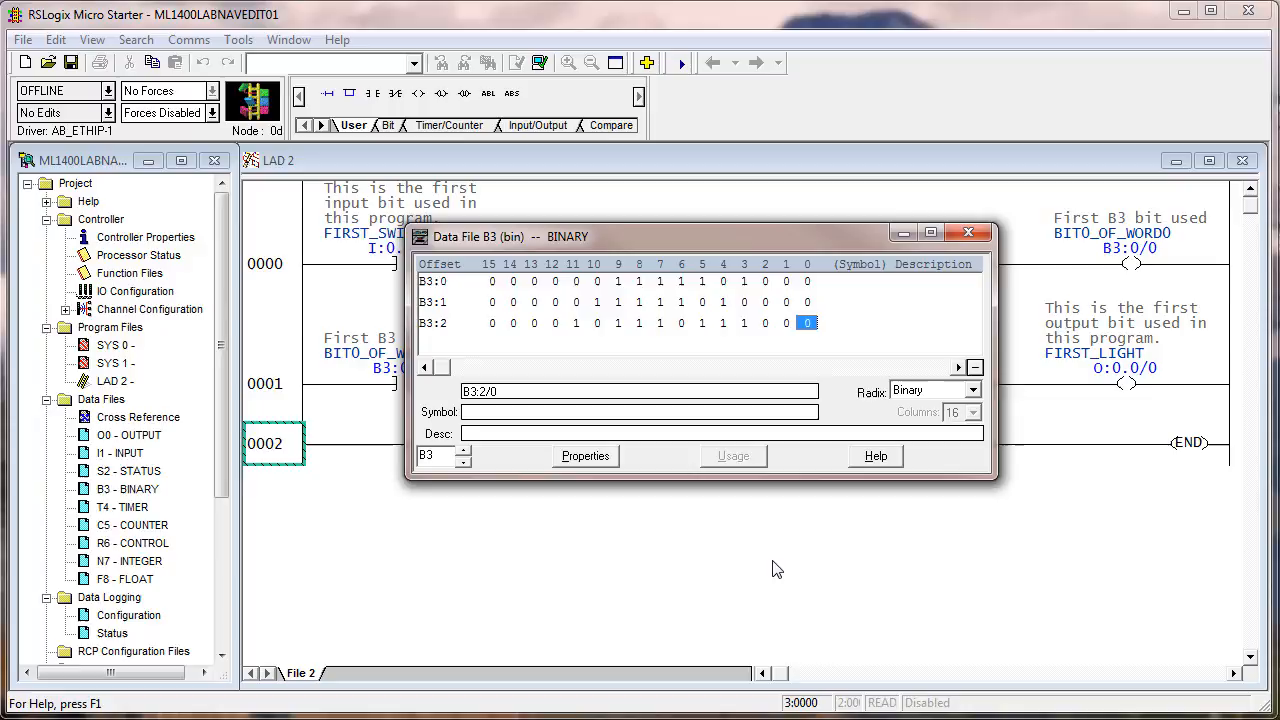
mouse_move(924, 424)
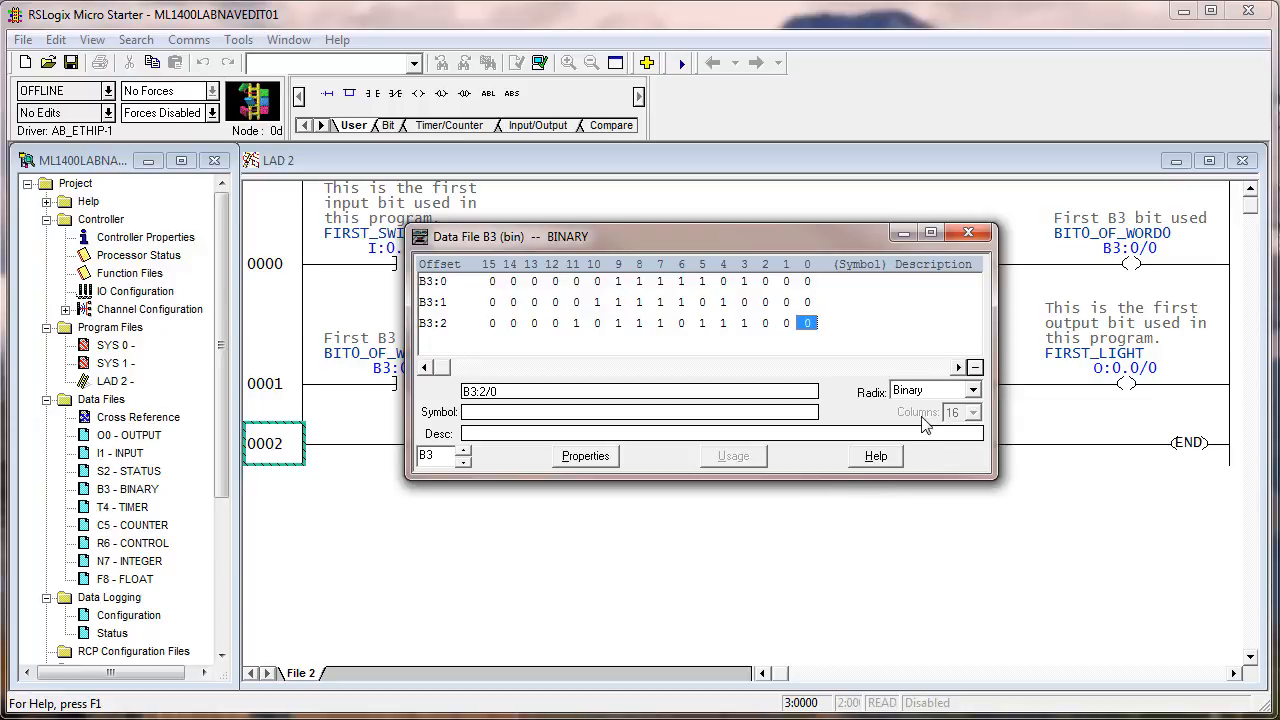
Enter 63 into B3:0 in decimal radix, then view its bit pattern in binary
click(962, 390)
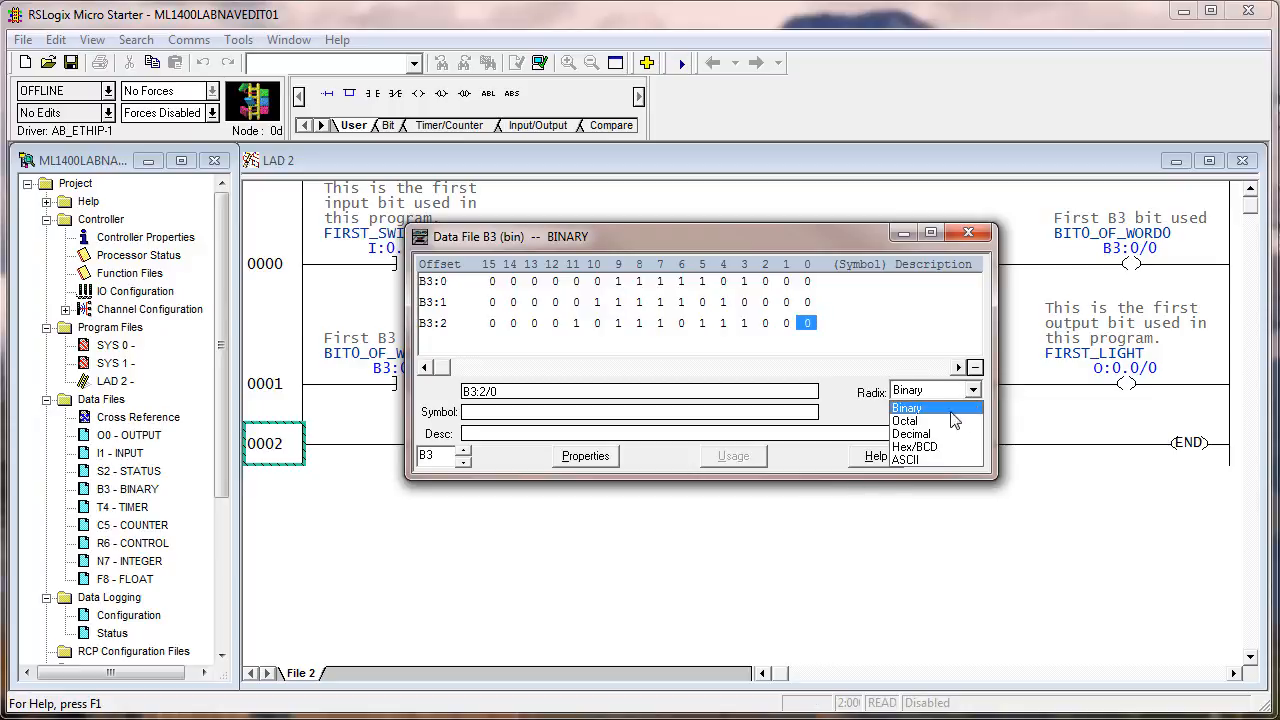
click(912, 432)
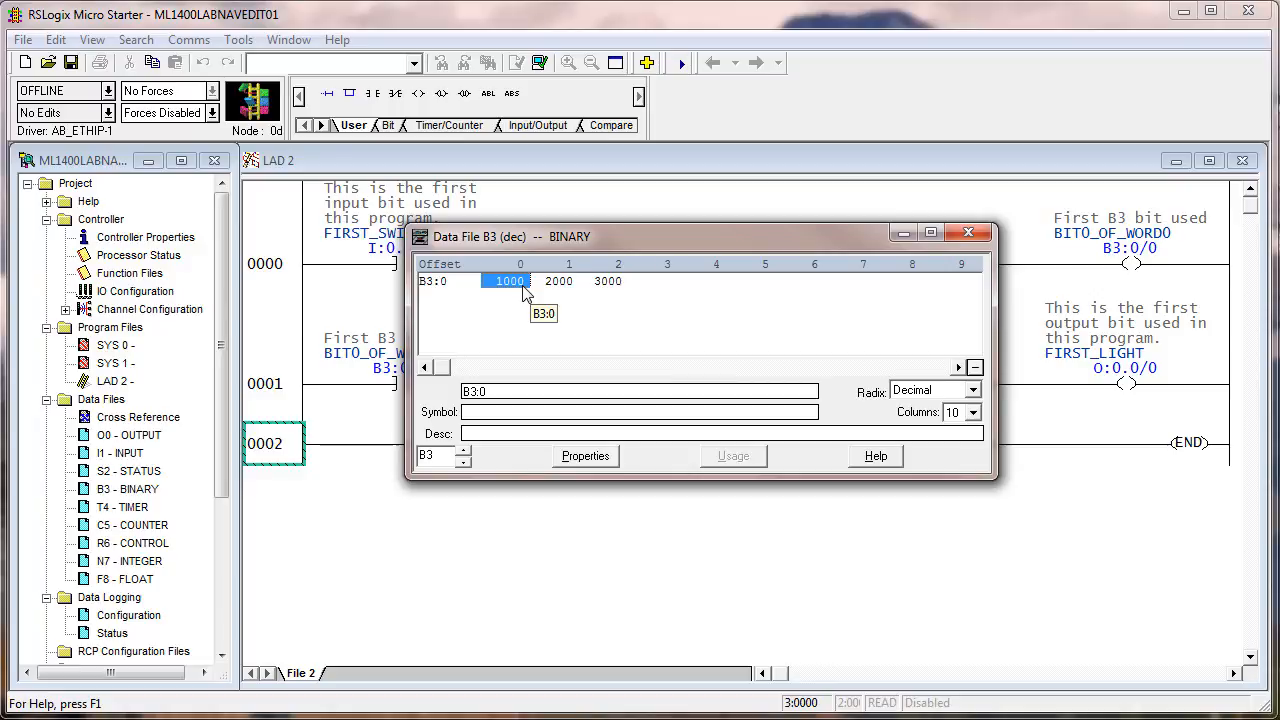
text(63)
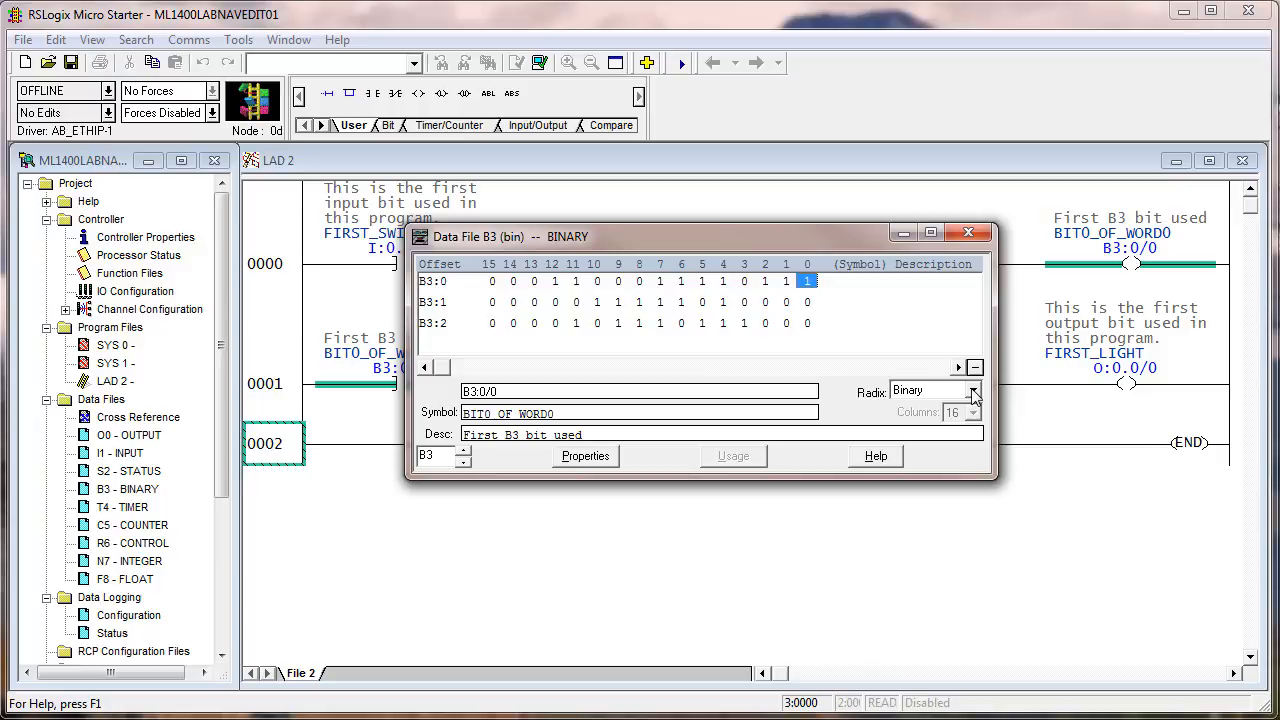
click(972, 390)
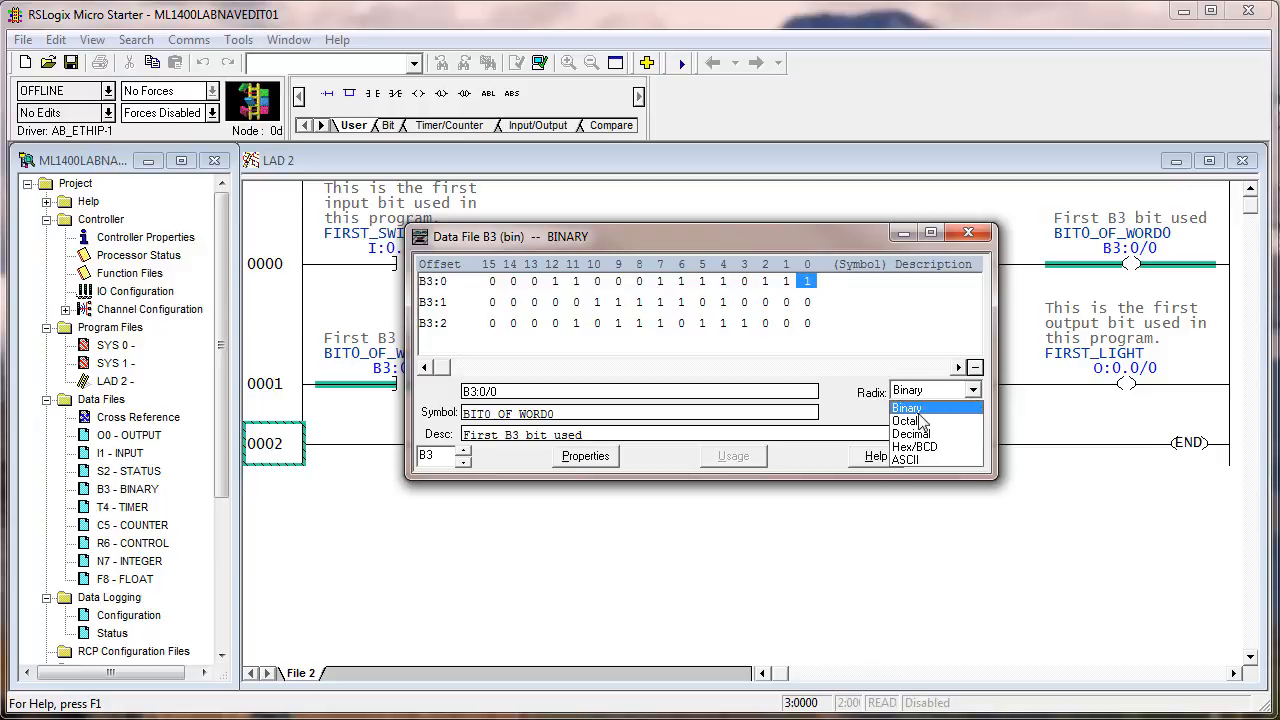
click(912, 432)
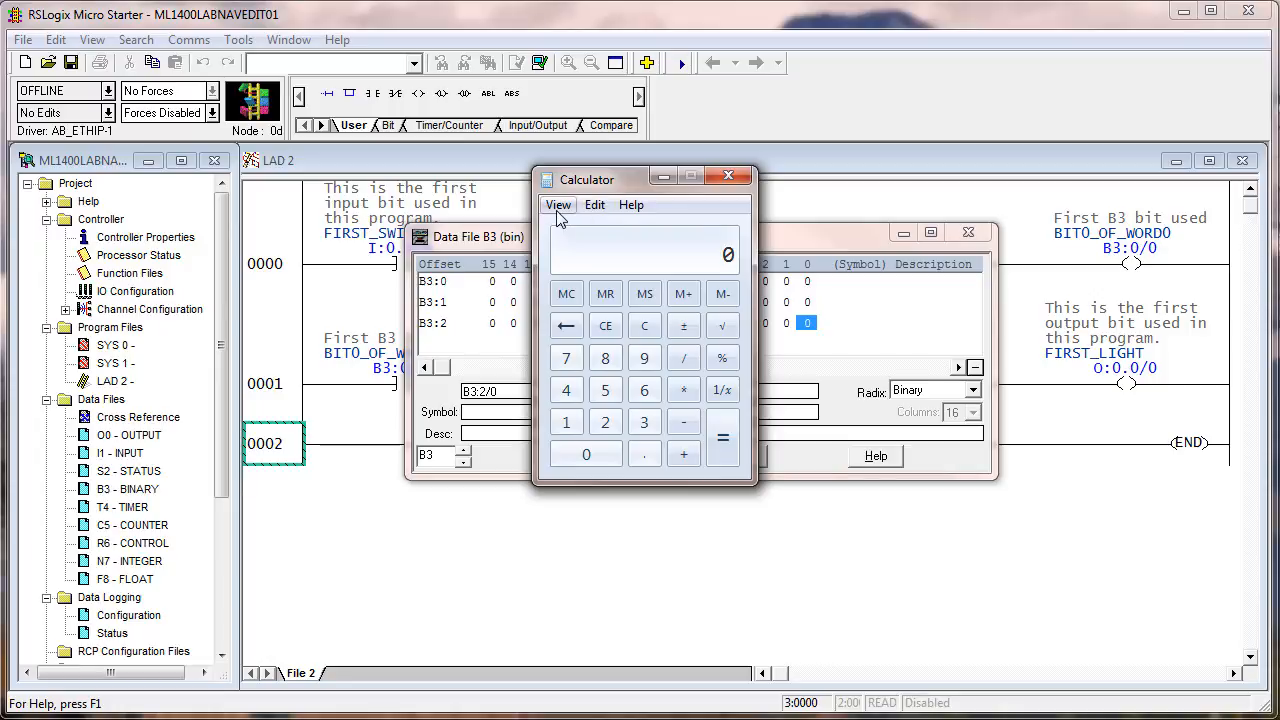
Switch the Calculator to Programmer mode and move its window over the data file
click(558, 204)
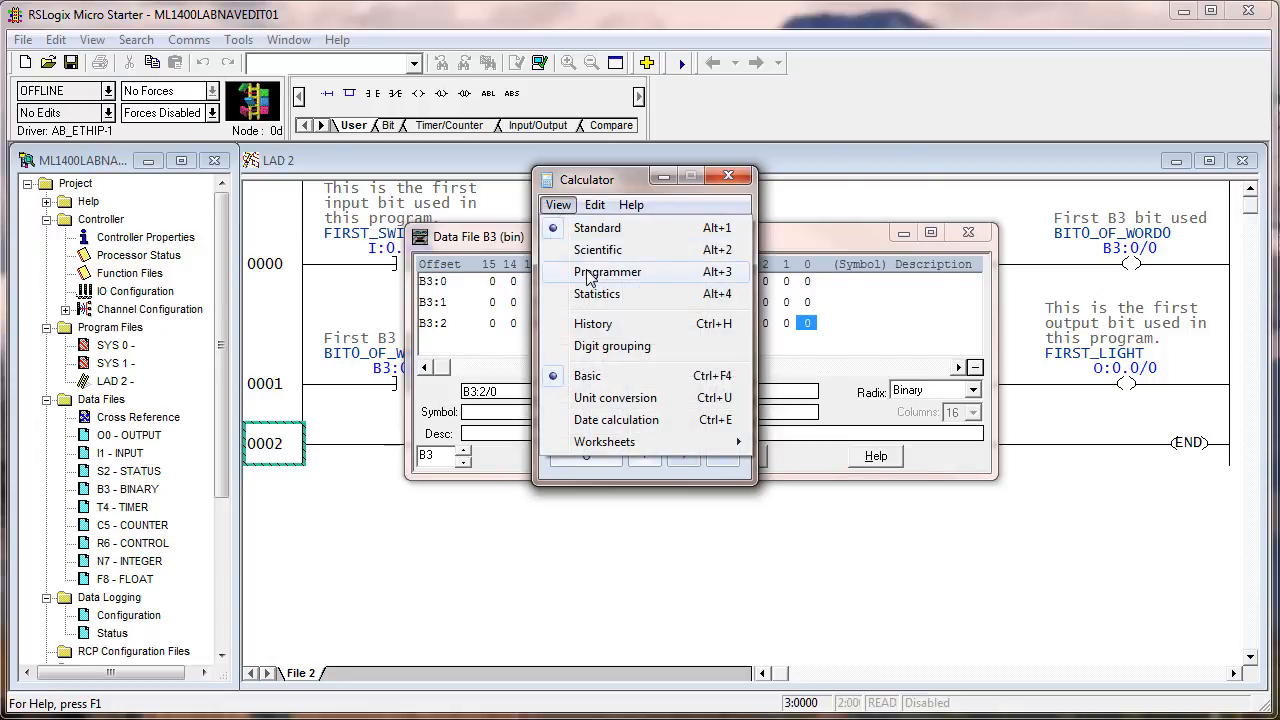
click(608, 272)
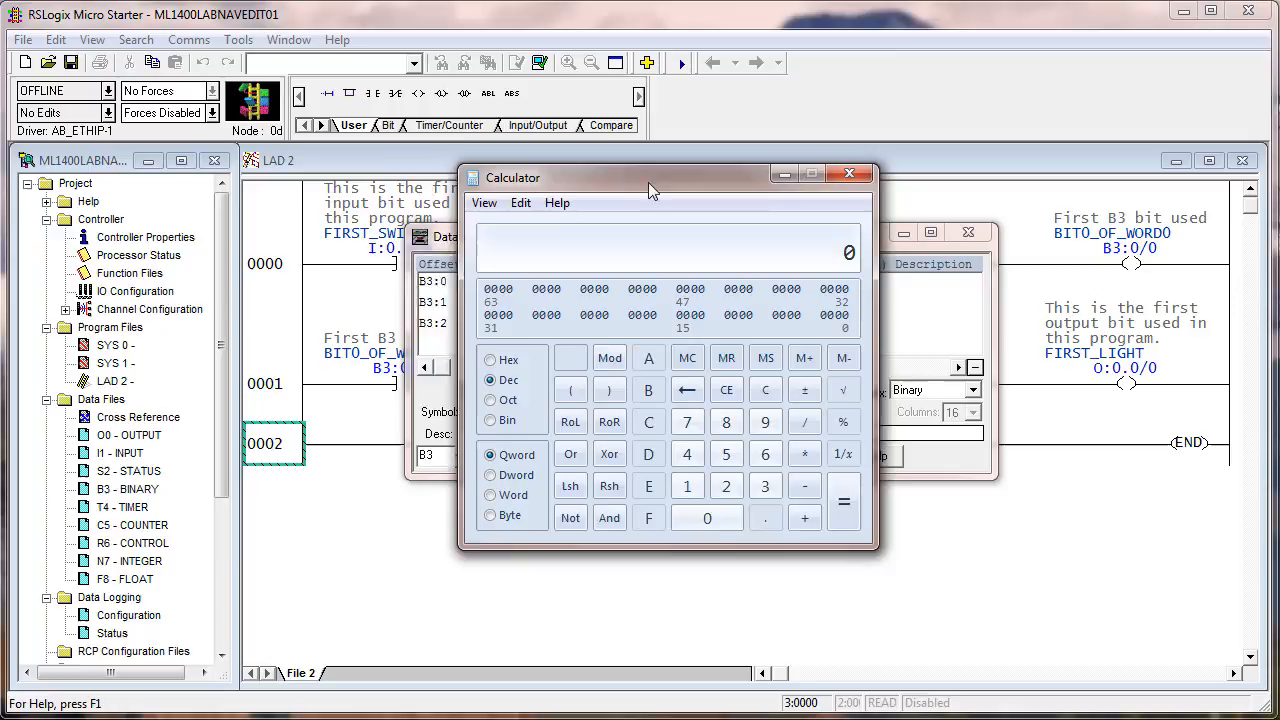
drag(650, 176, 598, 176)
text(2000)
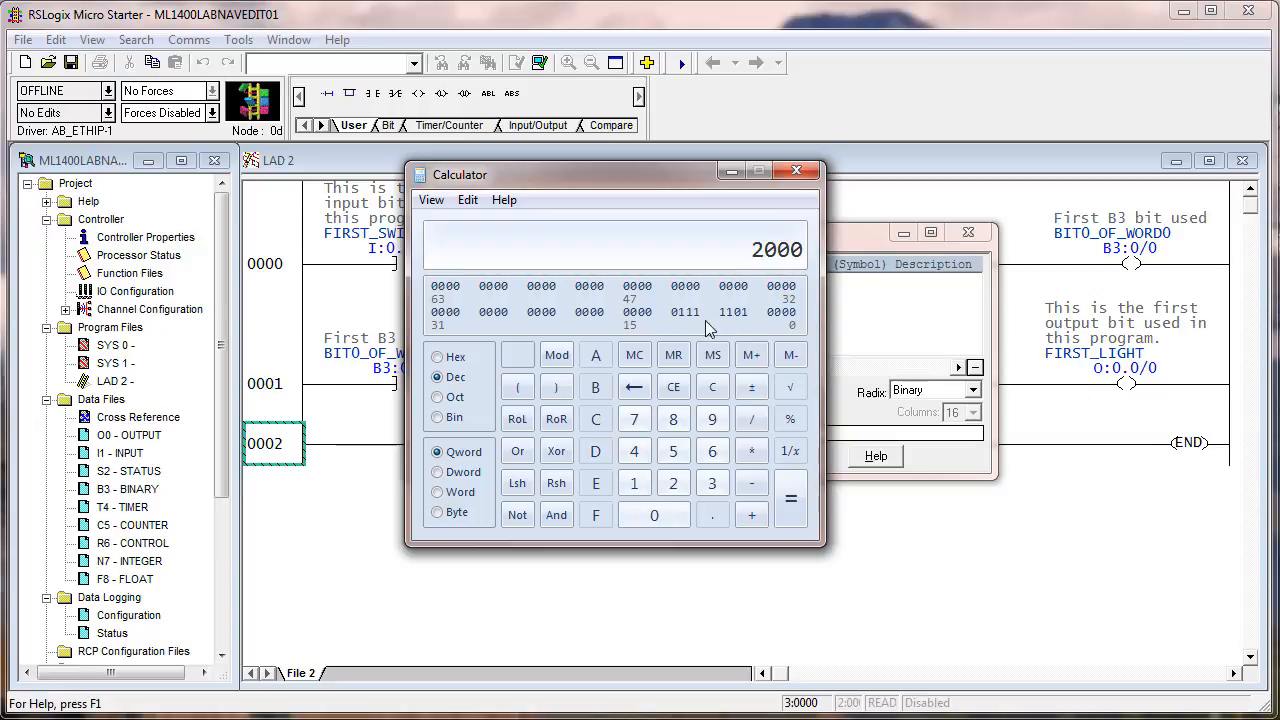
mouse_move(704, 324)
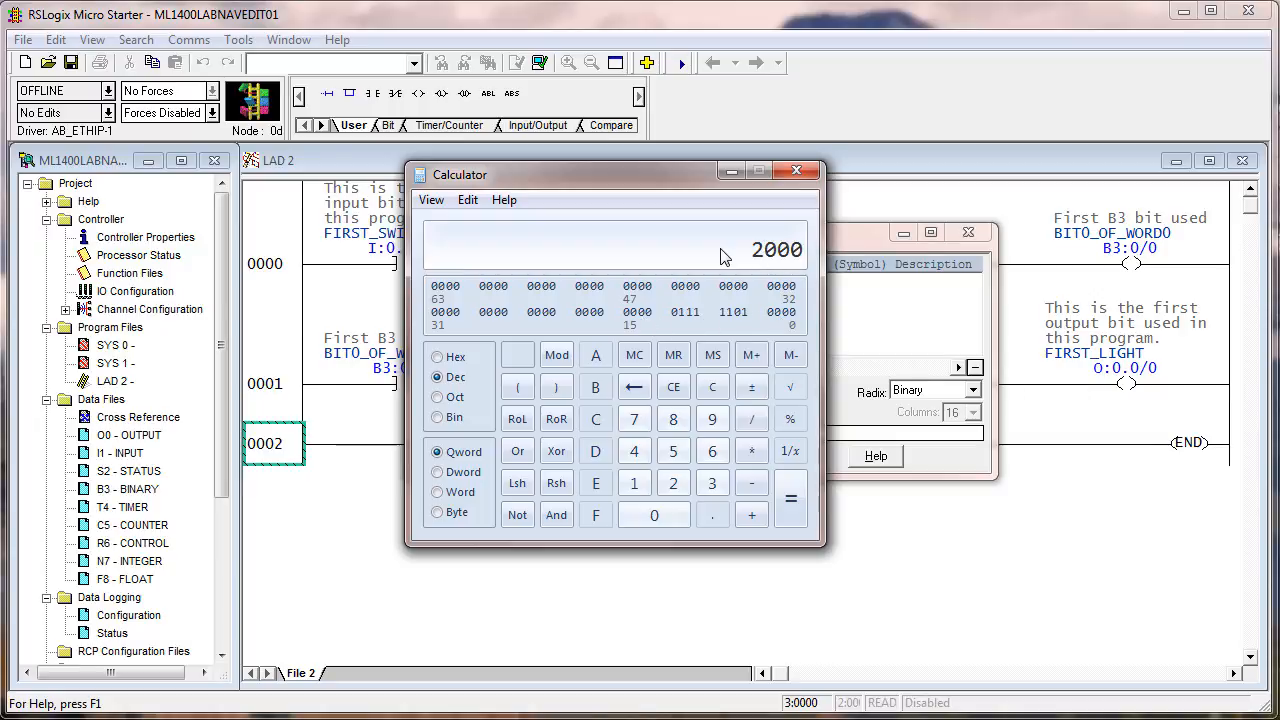
mouse_move(756, 330)
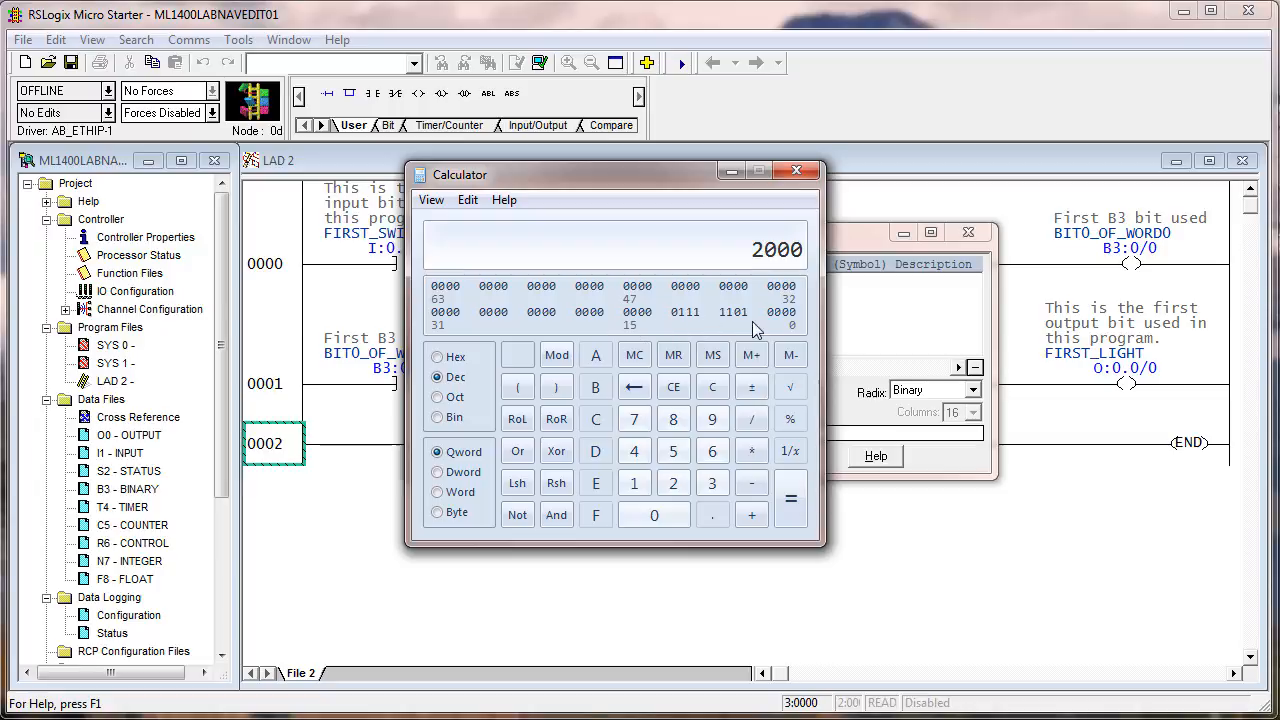
mouse_move(430, 320)
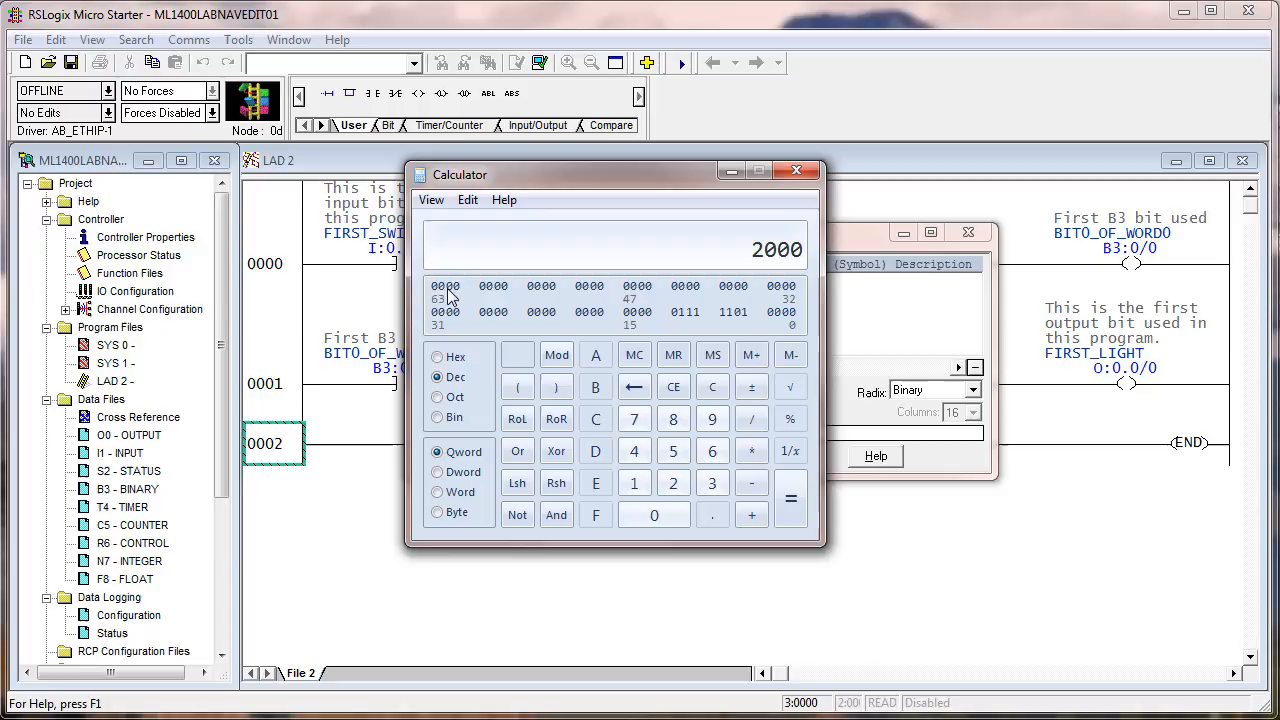
mouse_move(660, 332)
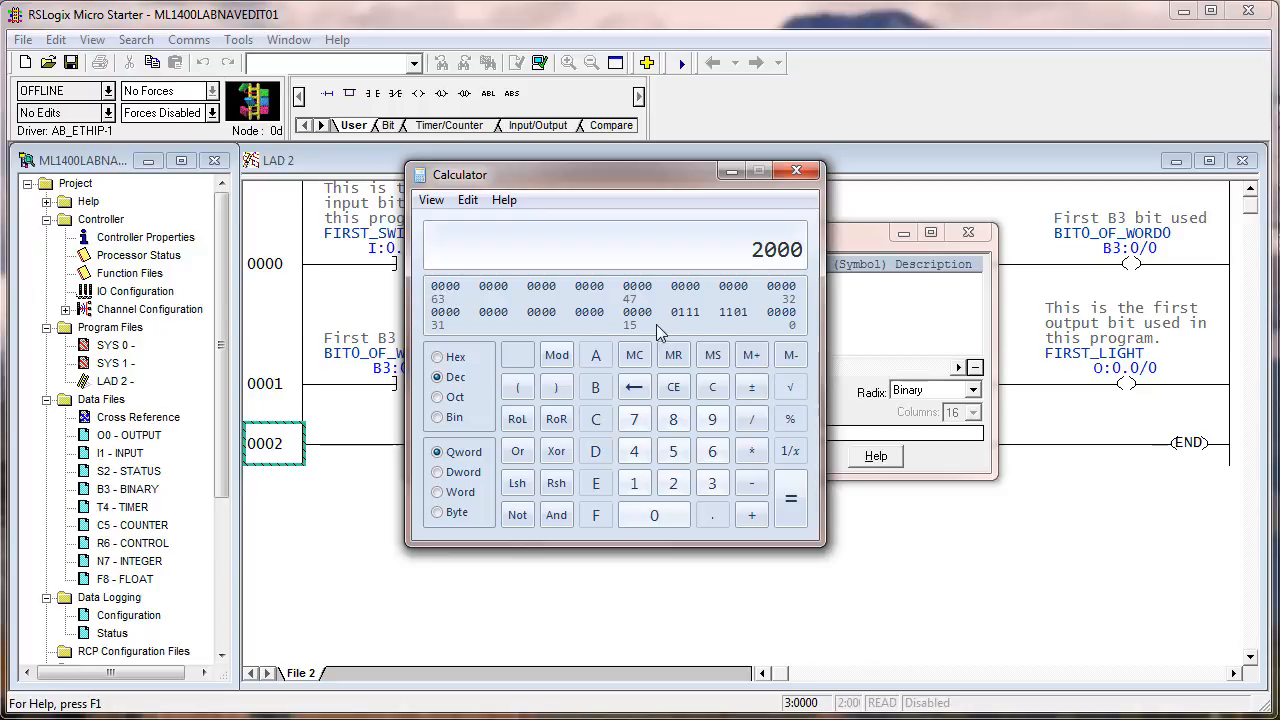
mouse_move(756, 336)
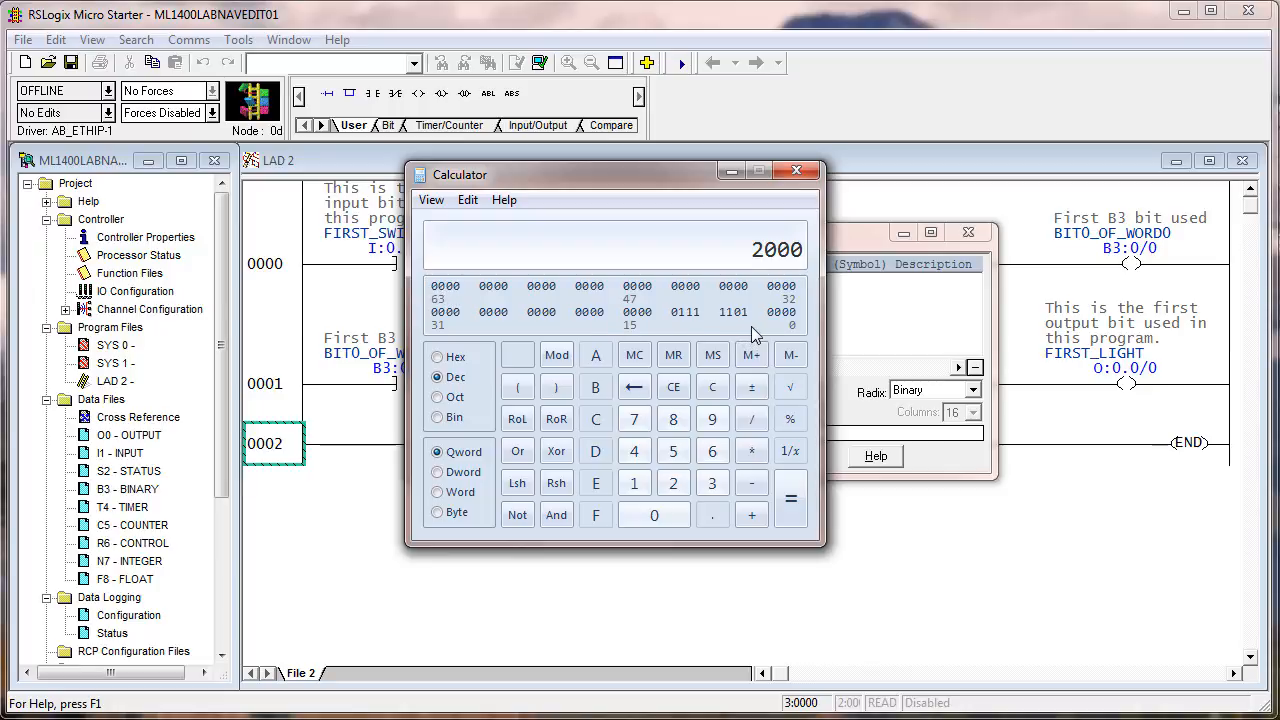
mouse_move(780, 262)
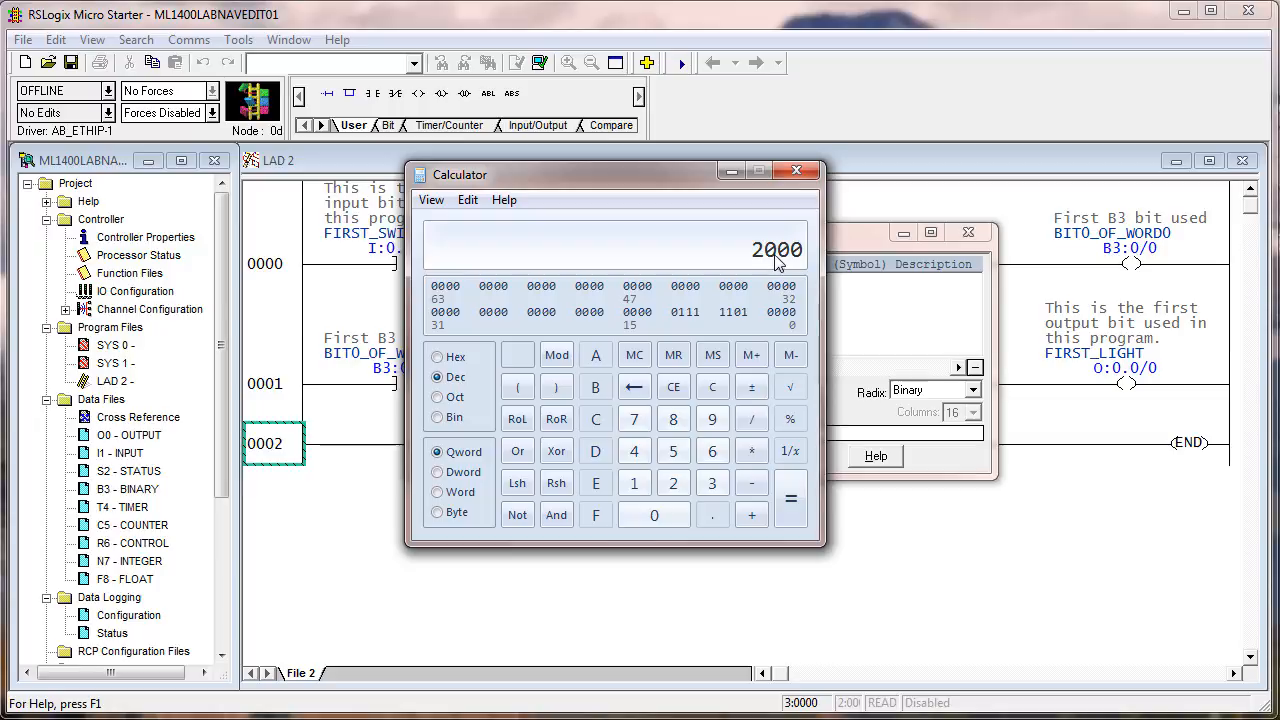
click(654, 514)
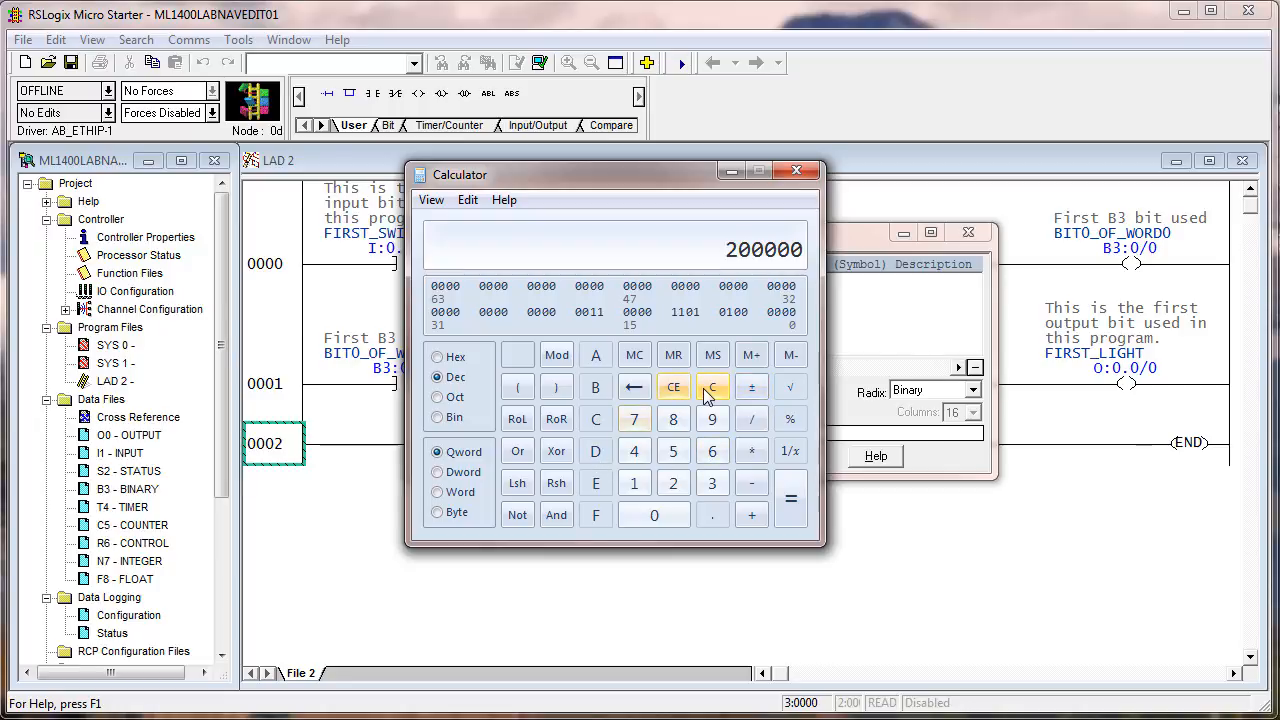
click(712, 388)
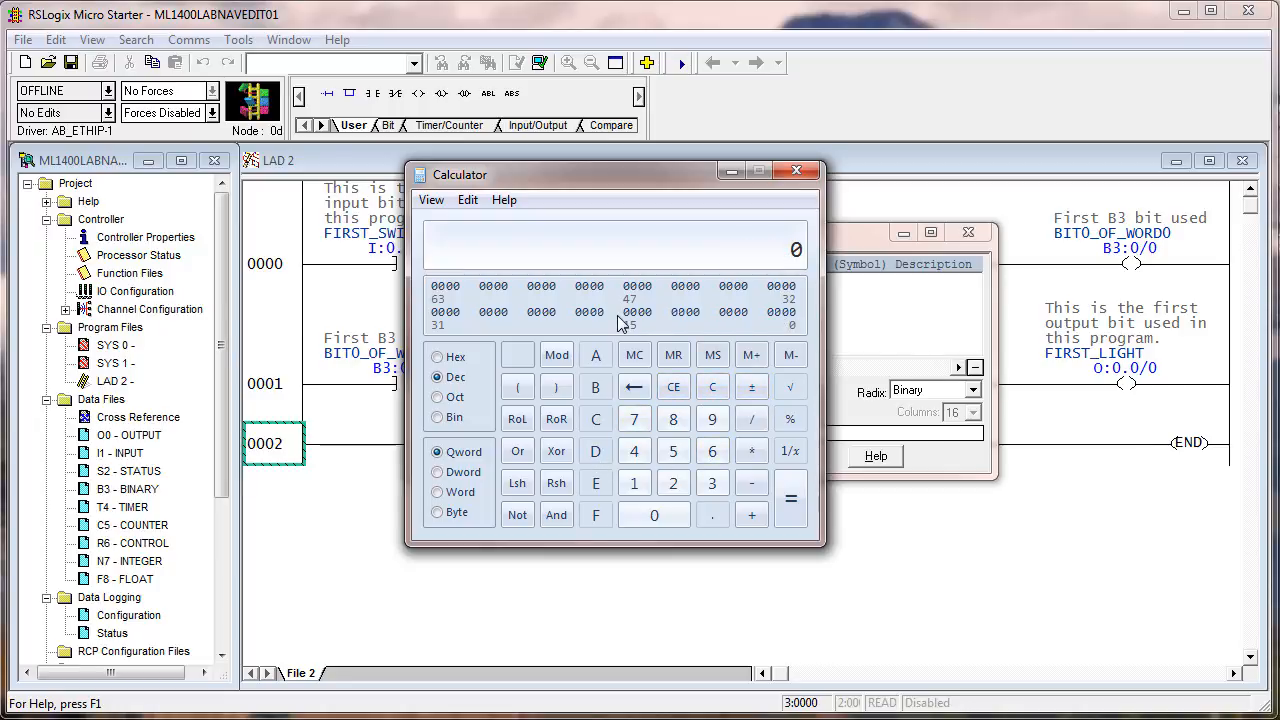
click(634, 452)
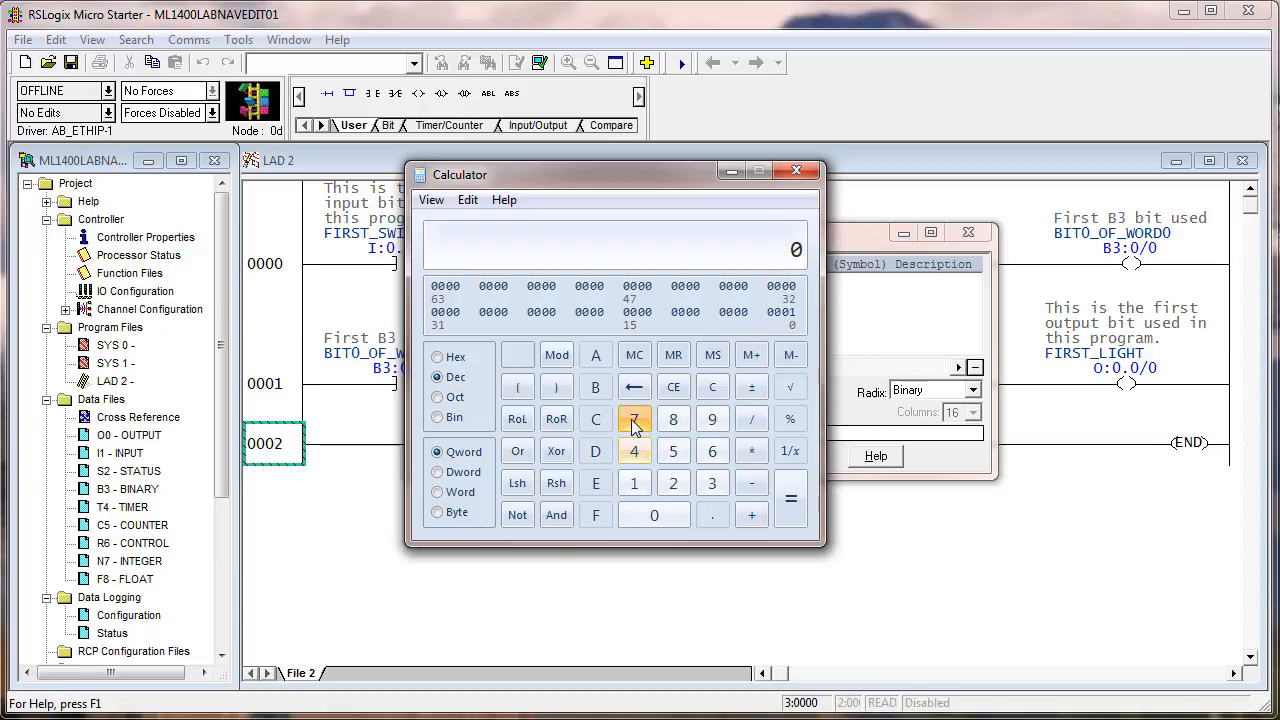
click(672, 418)
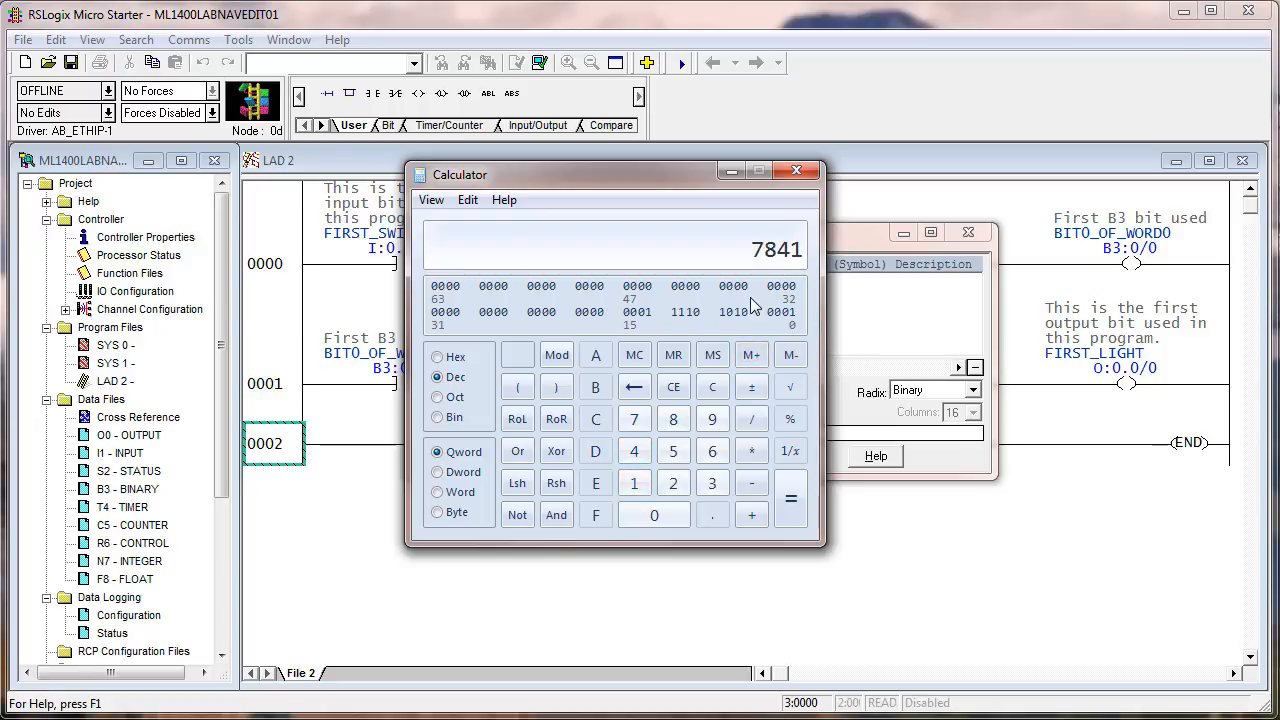
mouse_move(616, 328)
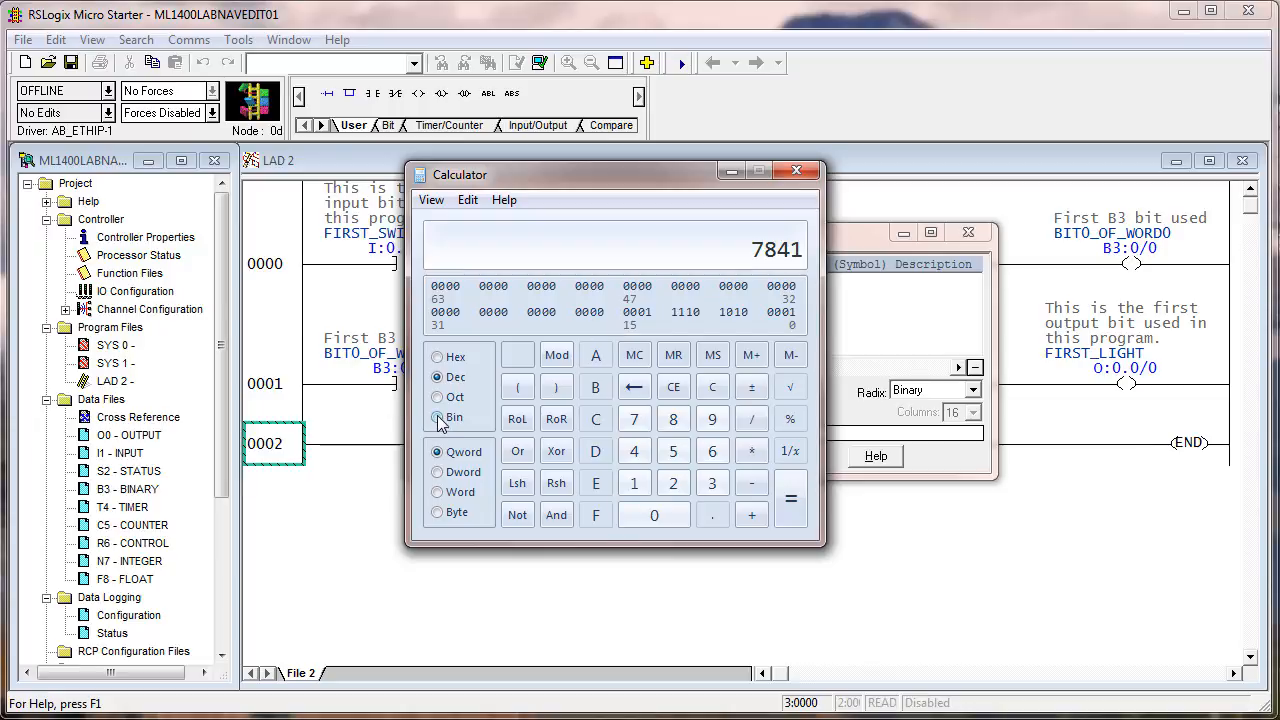
click(436, 418)
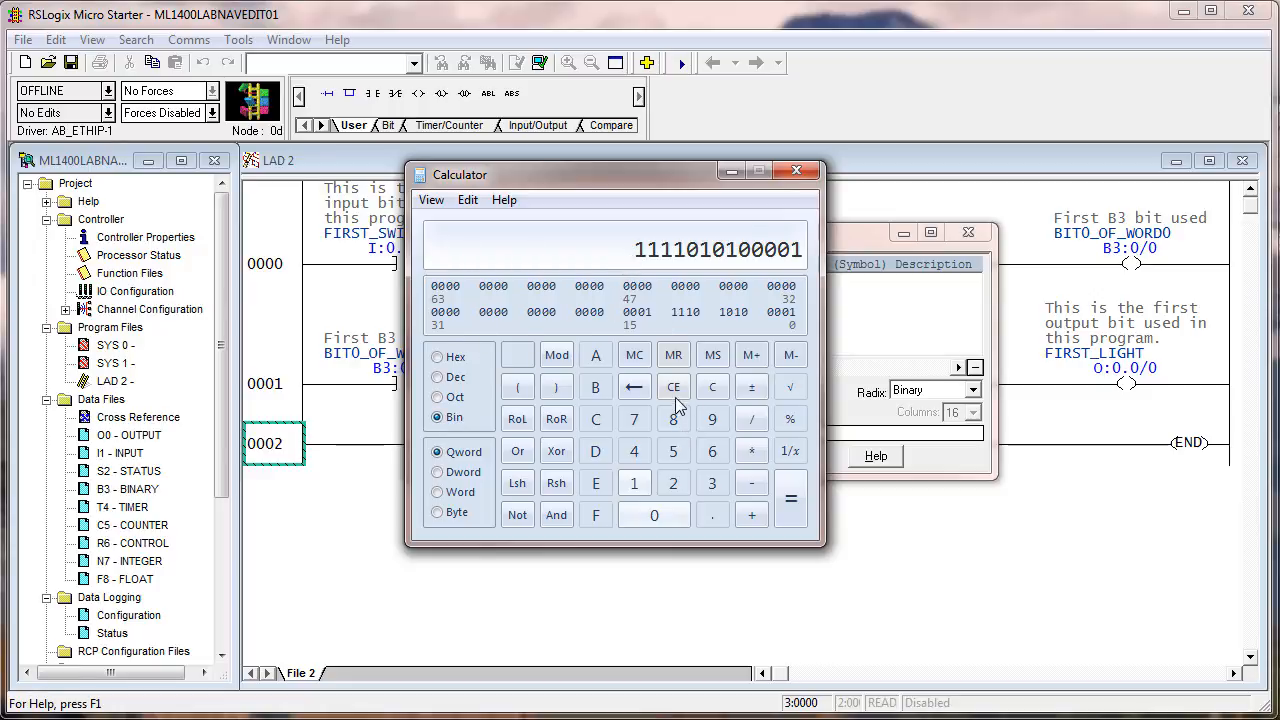
click(672, 388)
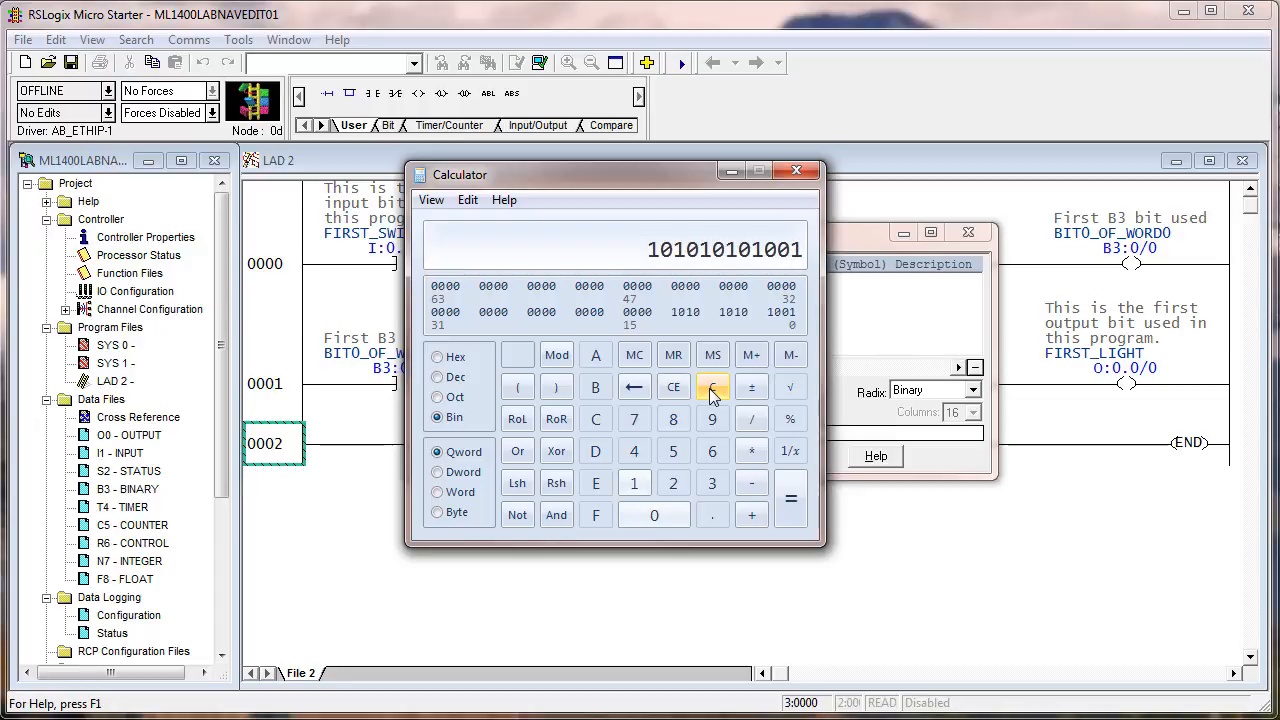
click(712, 388)
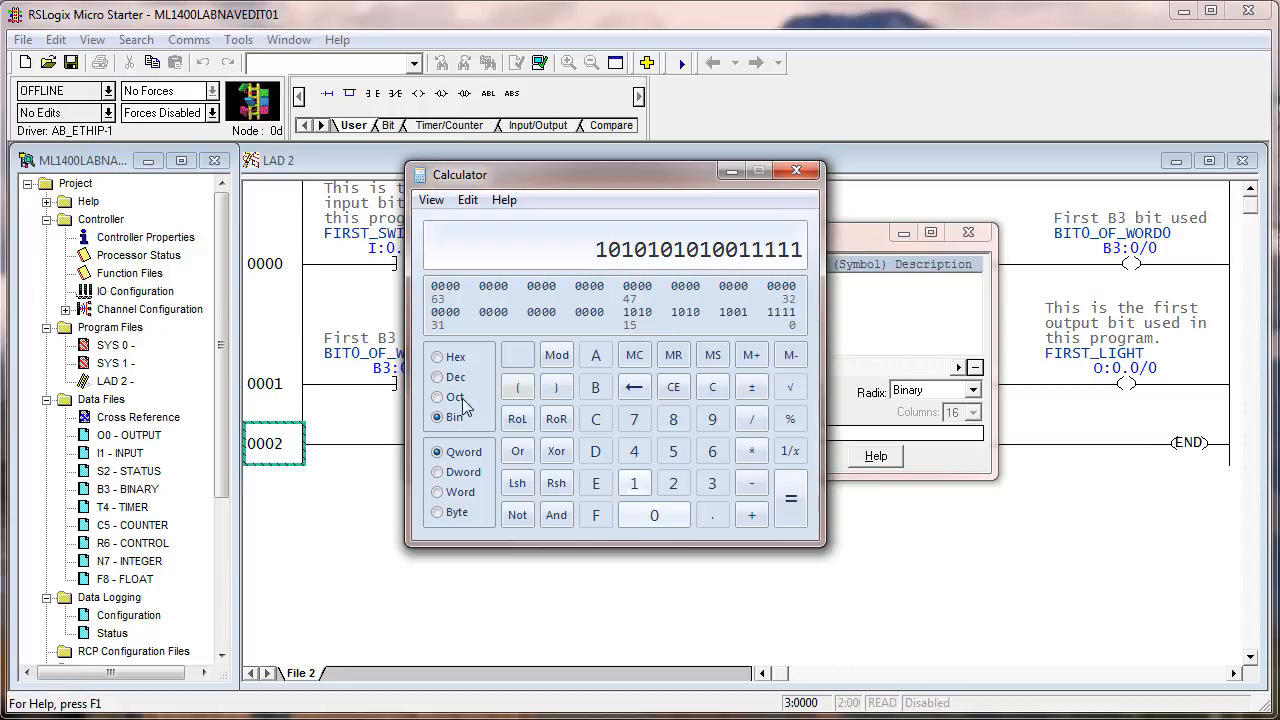
click(436, 376)
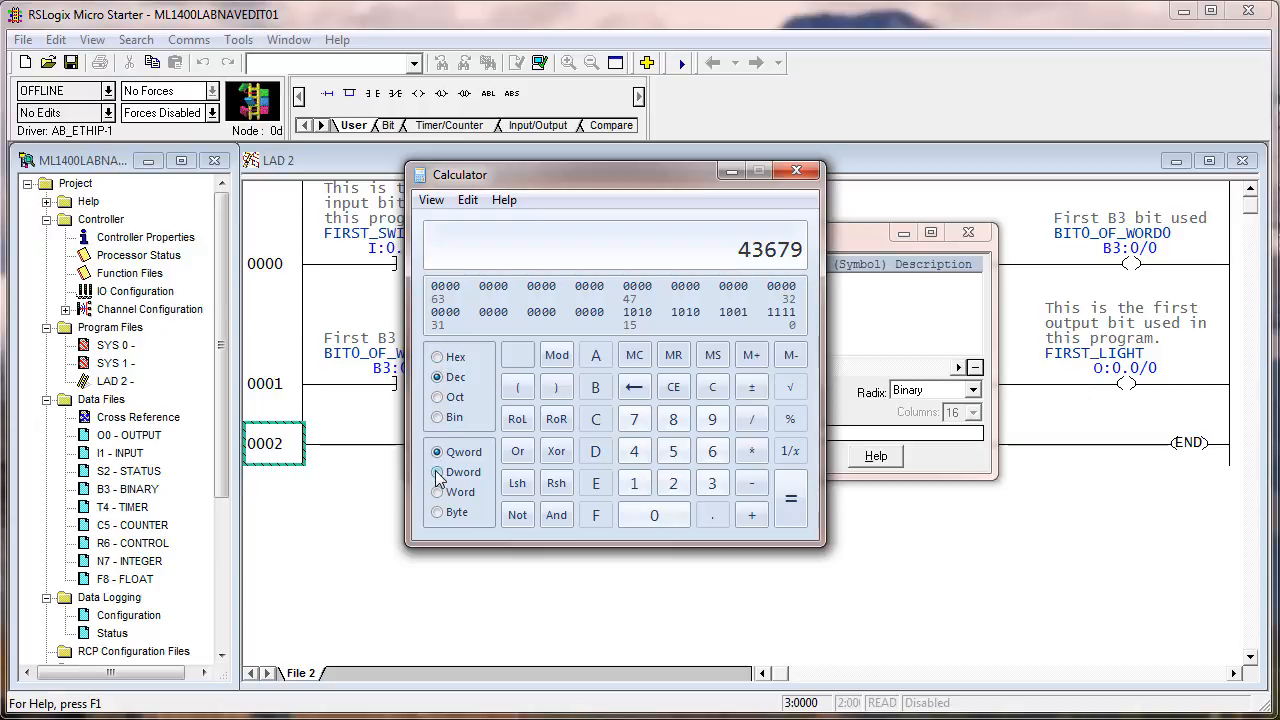
Step the word size through Dword, Qword, Dword, Word (-21857) and Byte (-97)
click(436, 472)
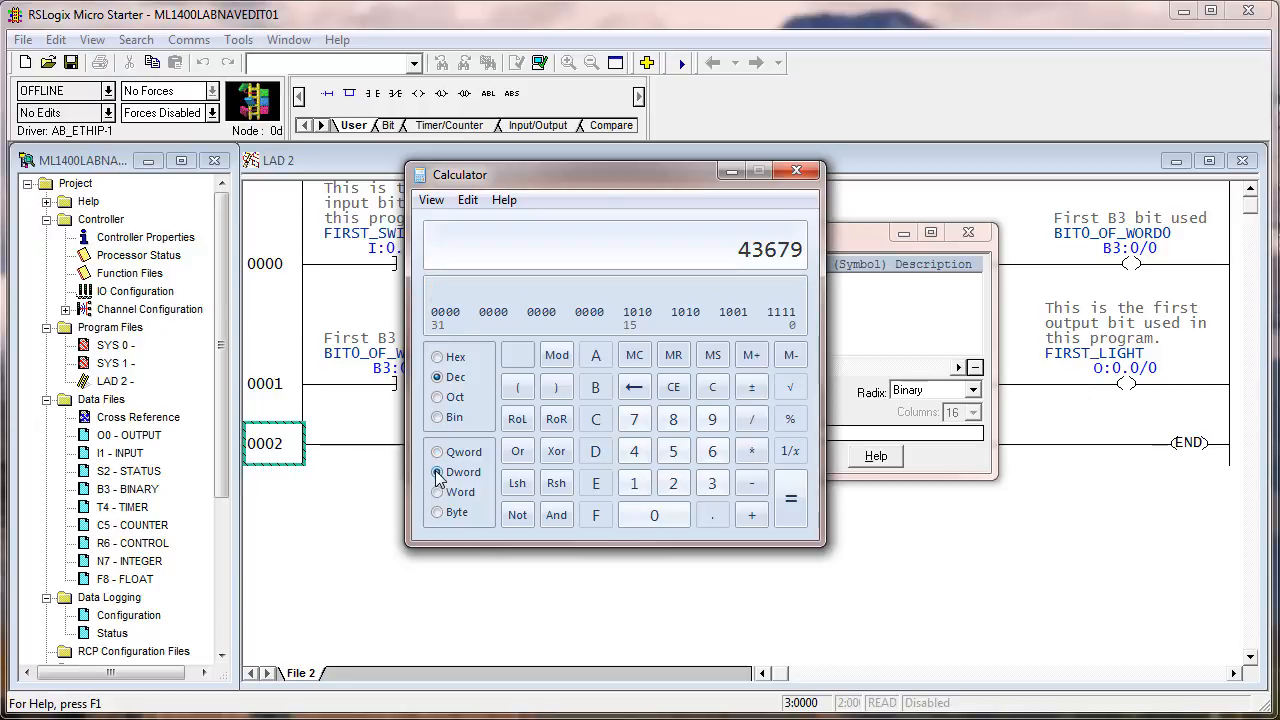
click(436, 452)
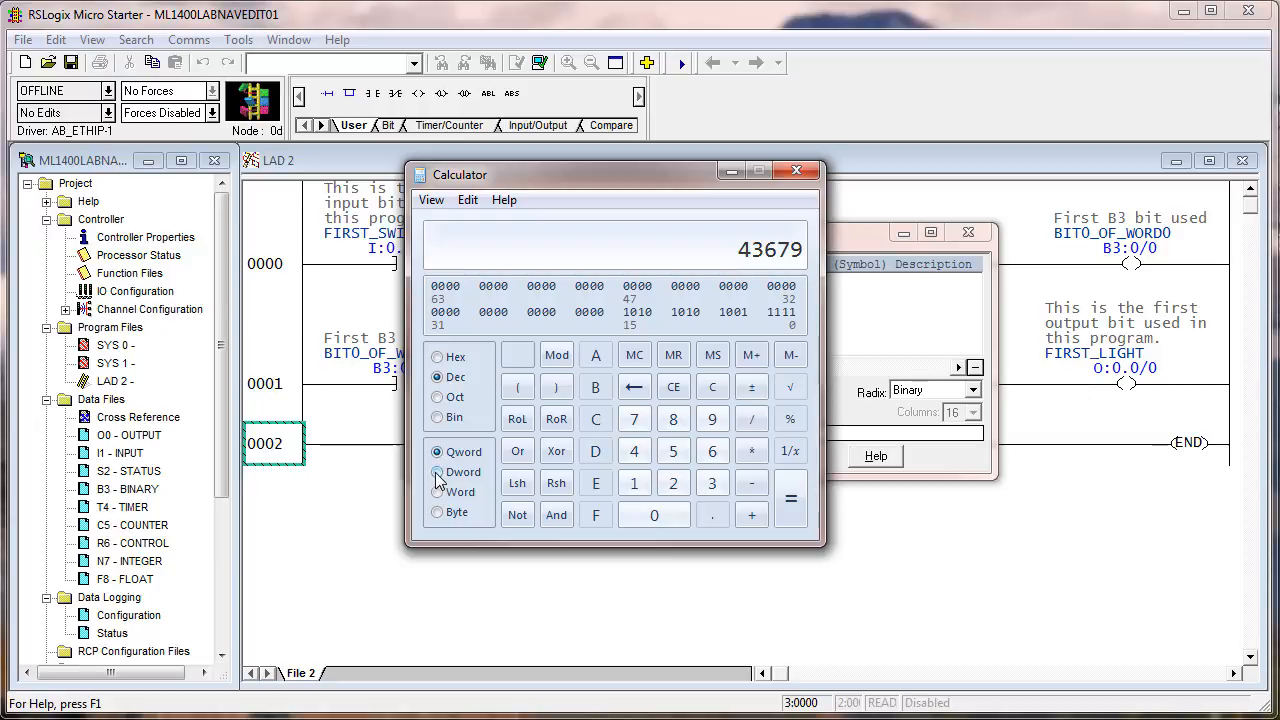
click(436, 472)
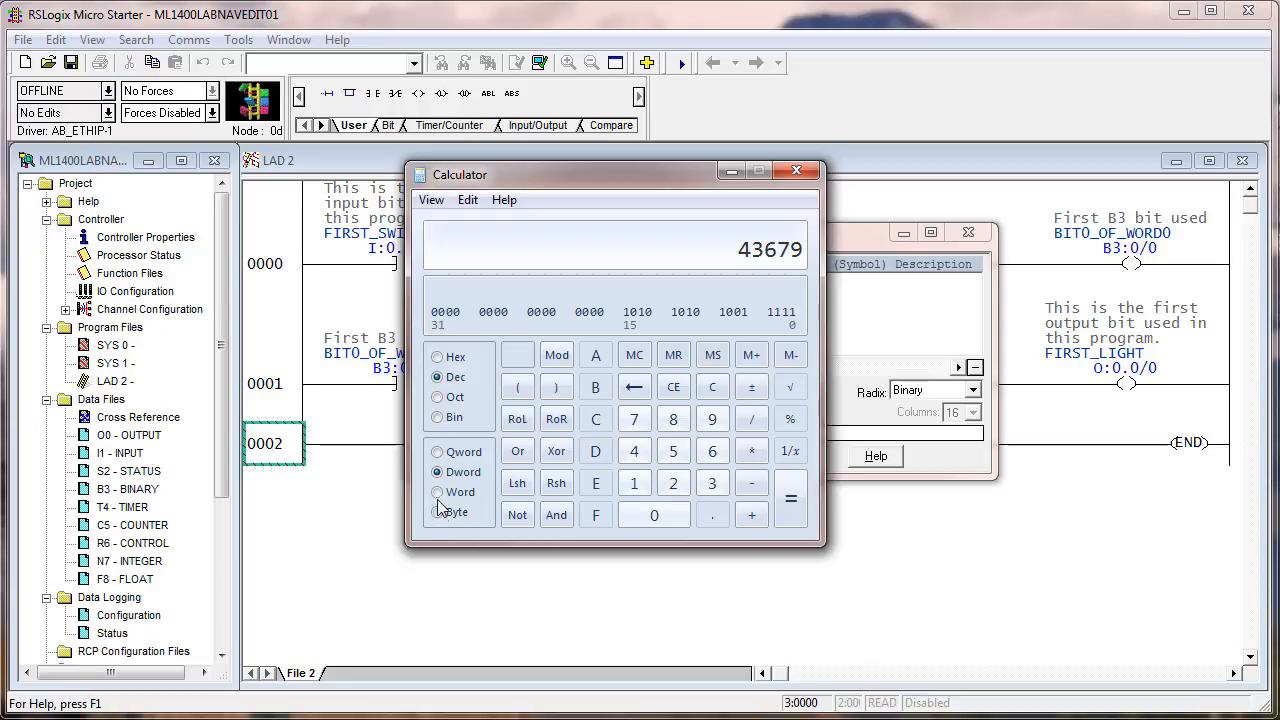
click(436, 492)
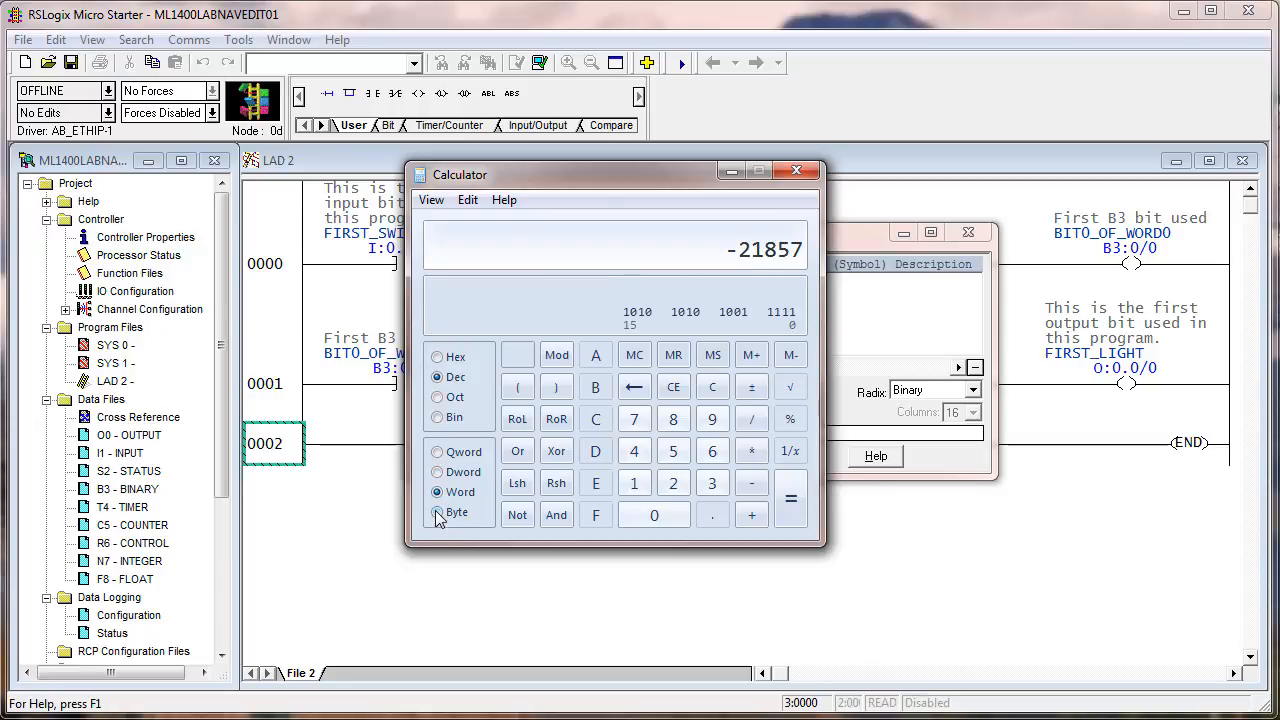
click(436, 512)
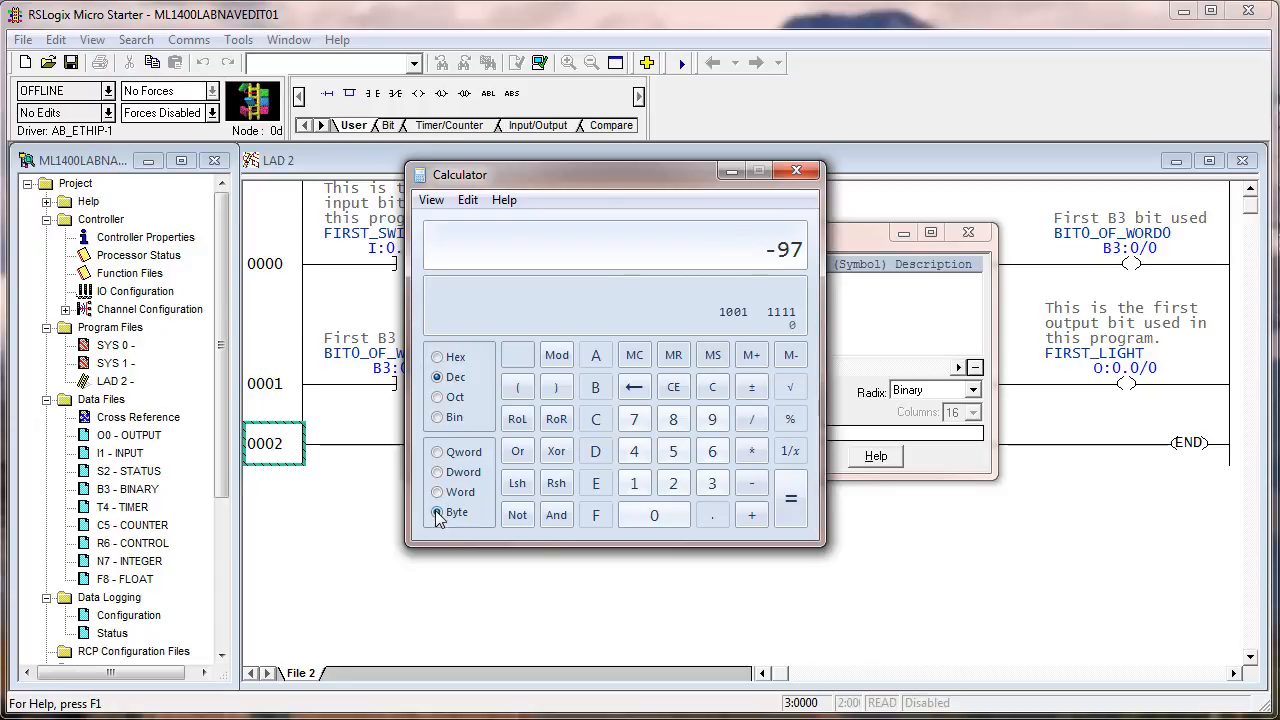